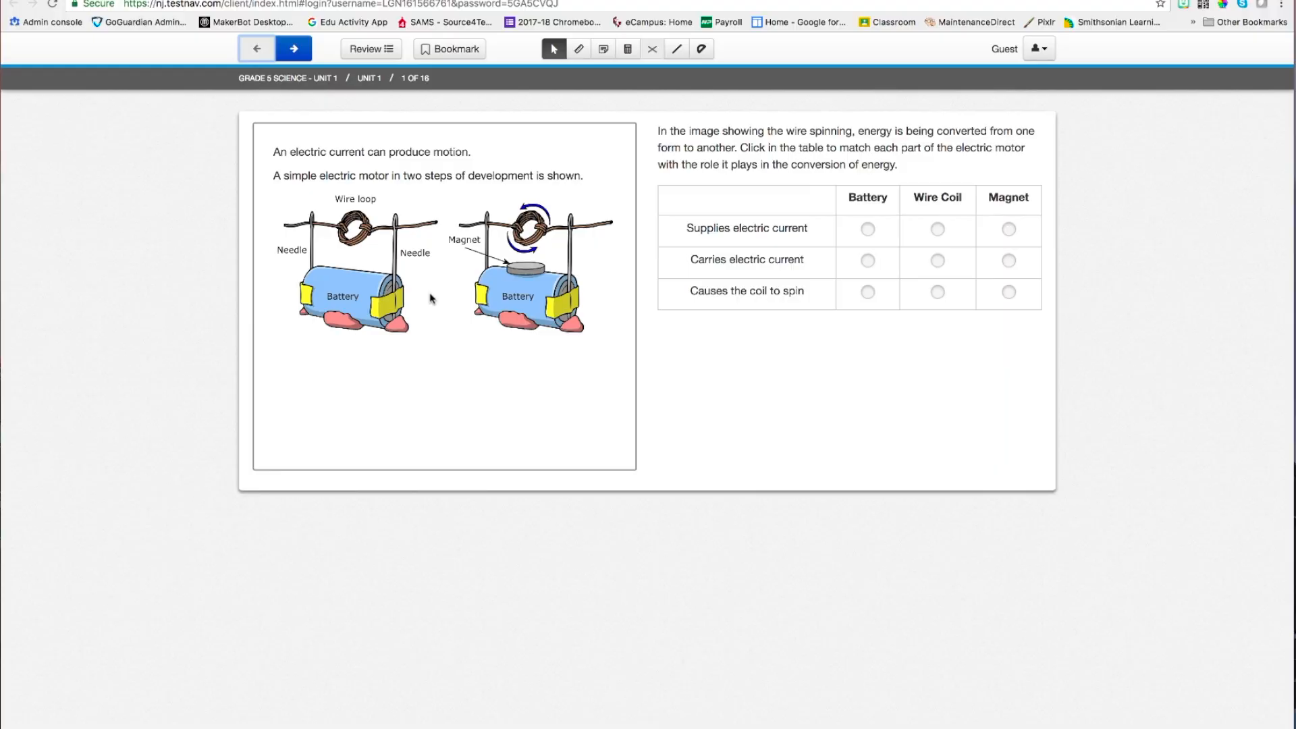
pyautogui.moveTo(346, 336)
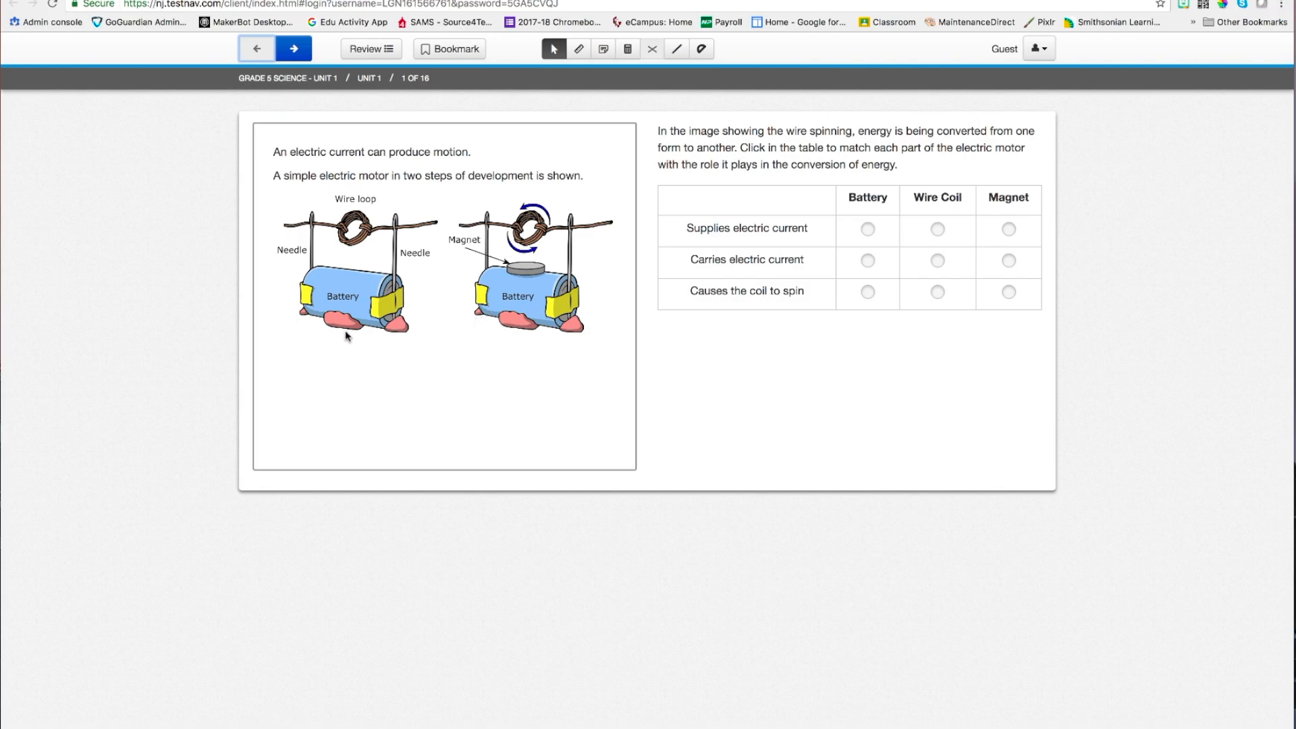
pyautogui.moveTo(279, 166)
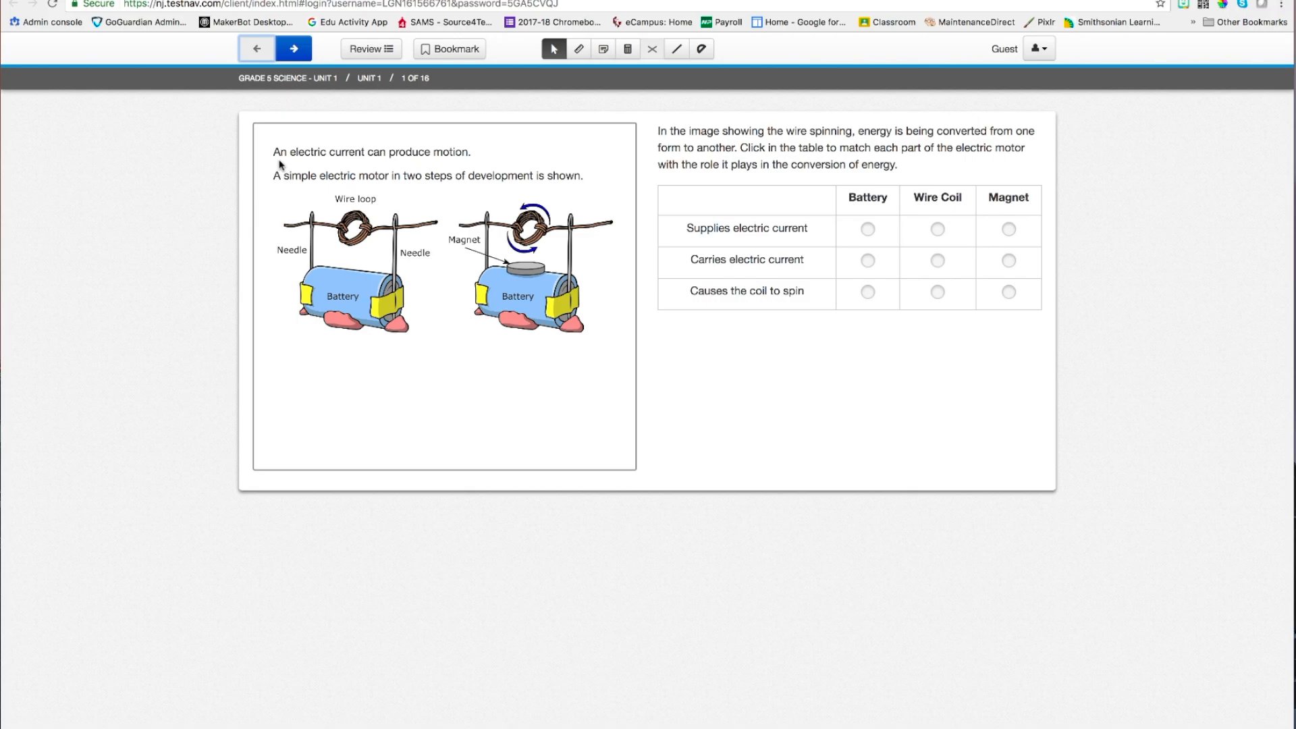
pyautogui.moveTo(348, 154)
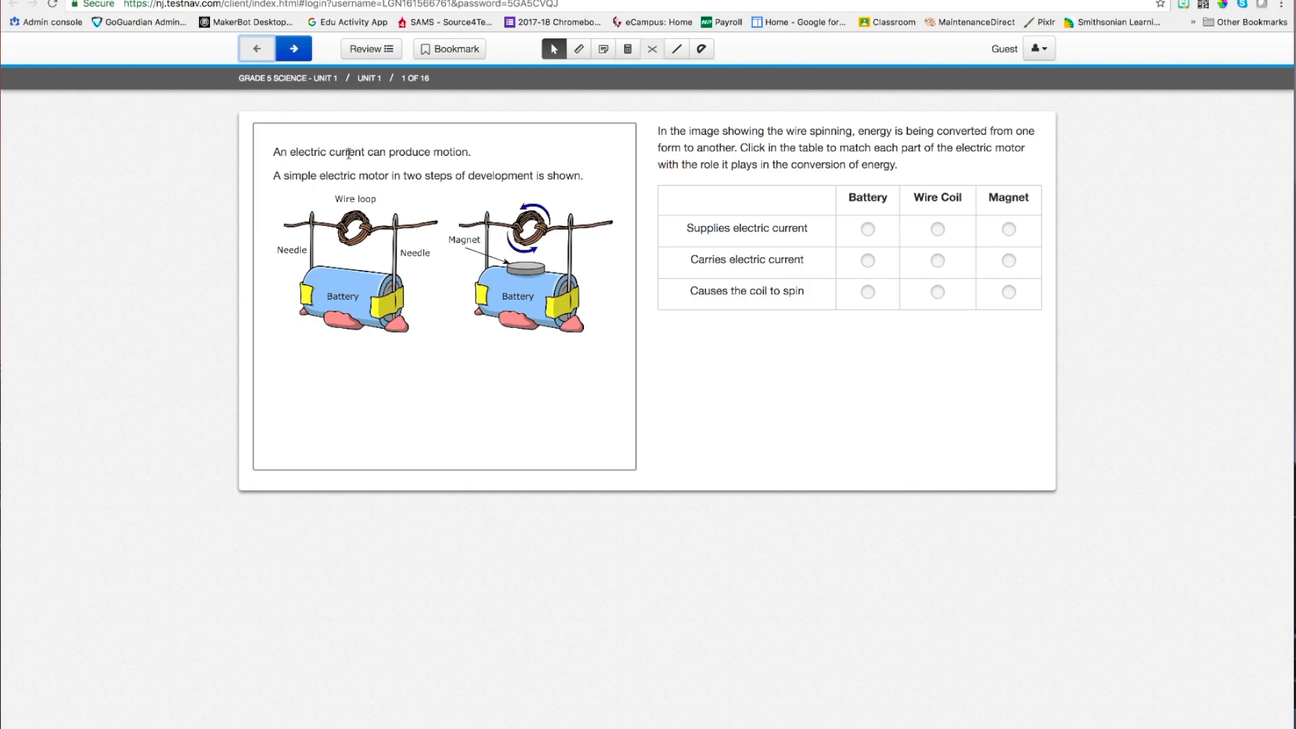
pyautogui.moveTo(561, 247)
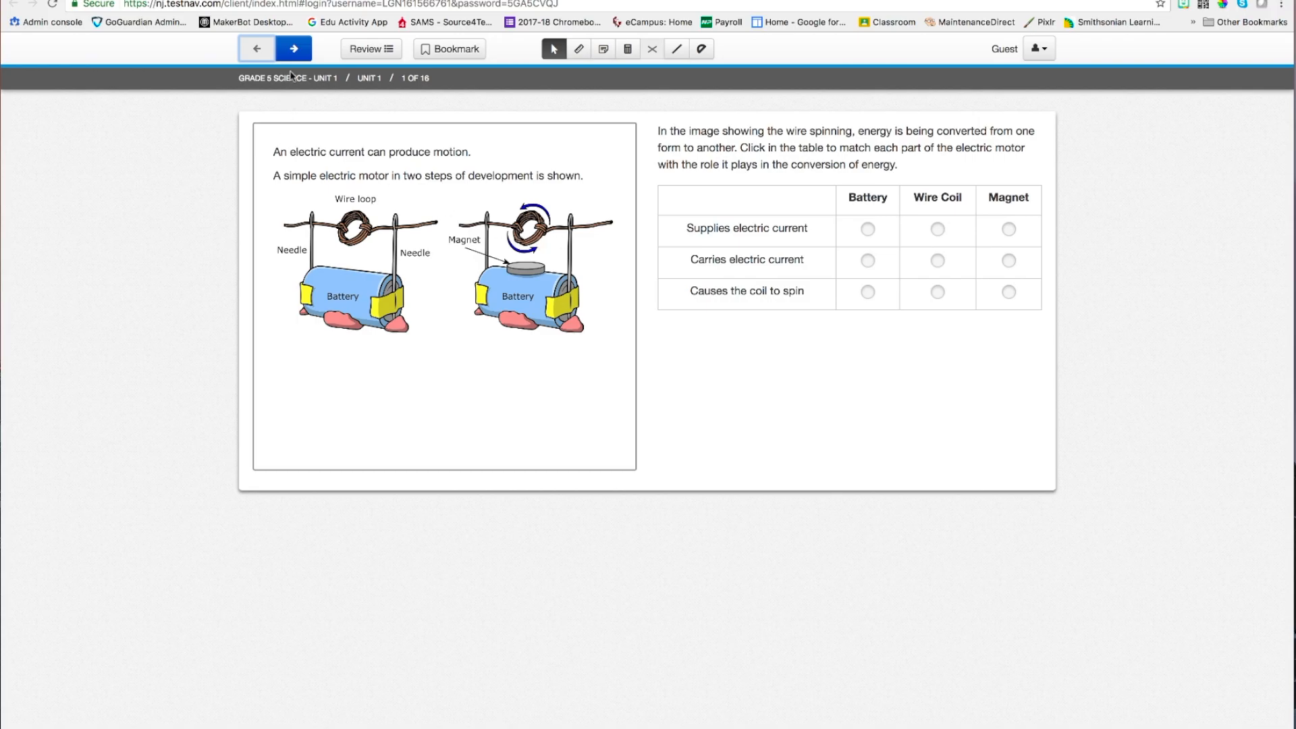
pyautogui.moveTo(292, 48)
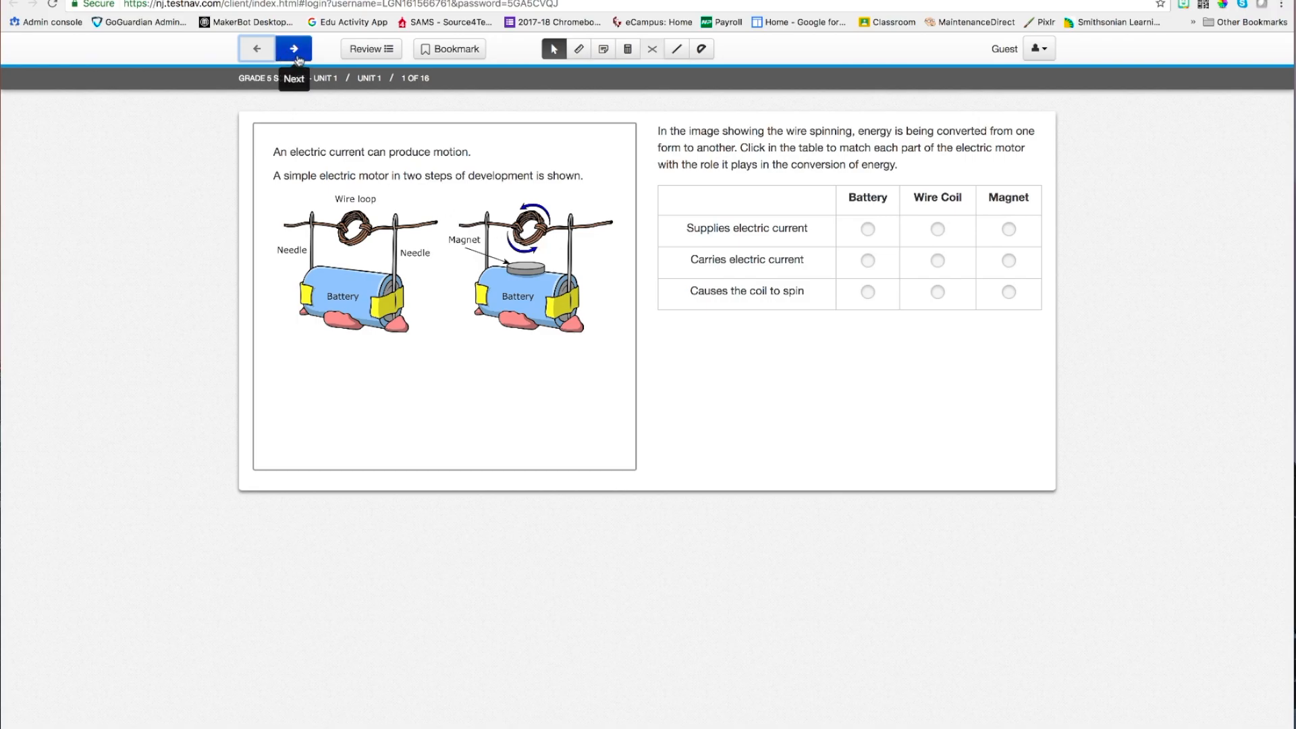
# Step: Return to question 1 and match Battery, Wire Coil and Magnet to their roles
pyautogui.click(292, 48)
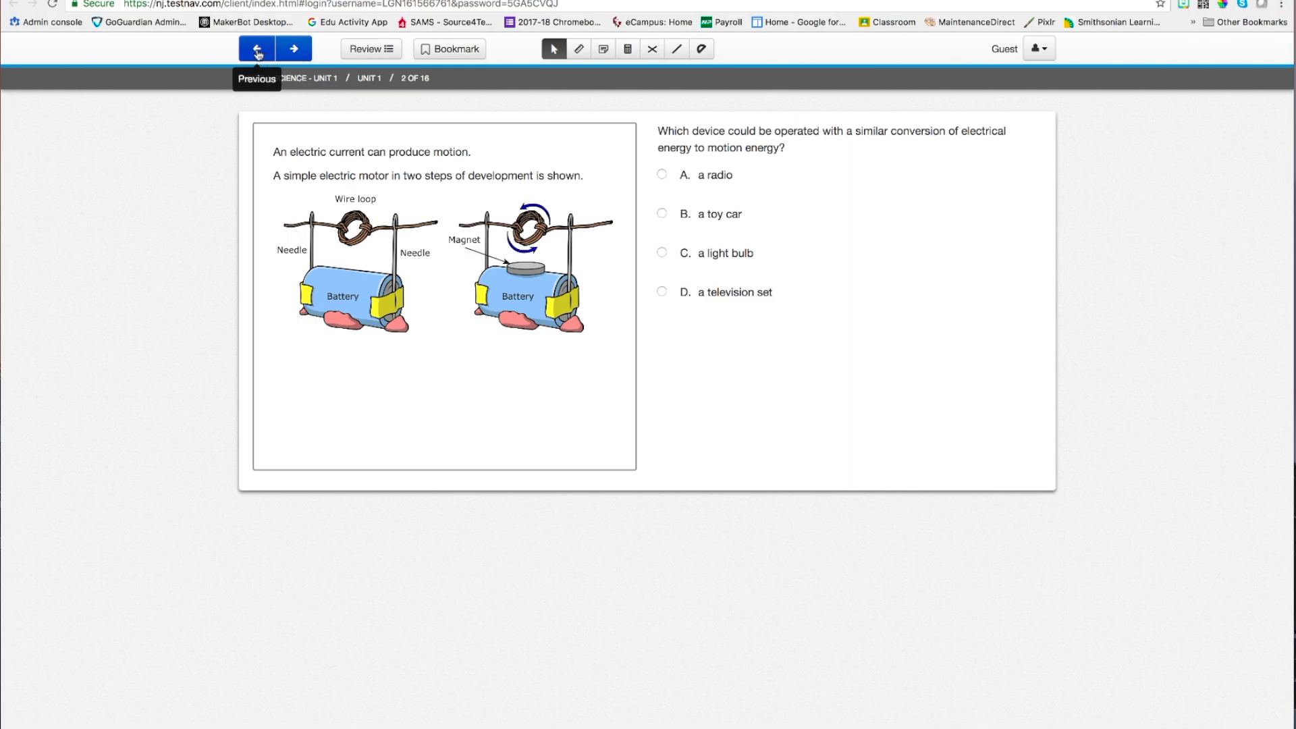
pyautogui.click(257, 47)
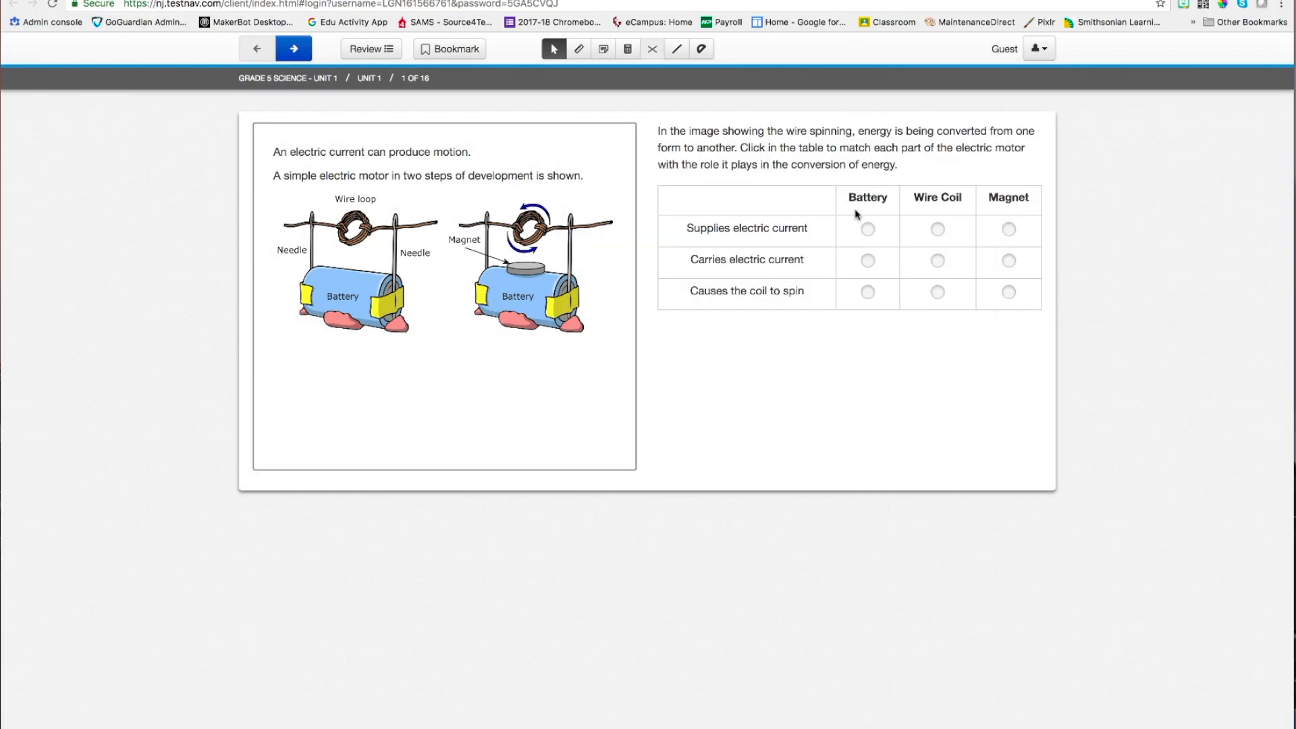
pyautogui.moveTo(717, 132)
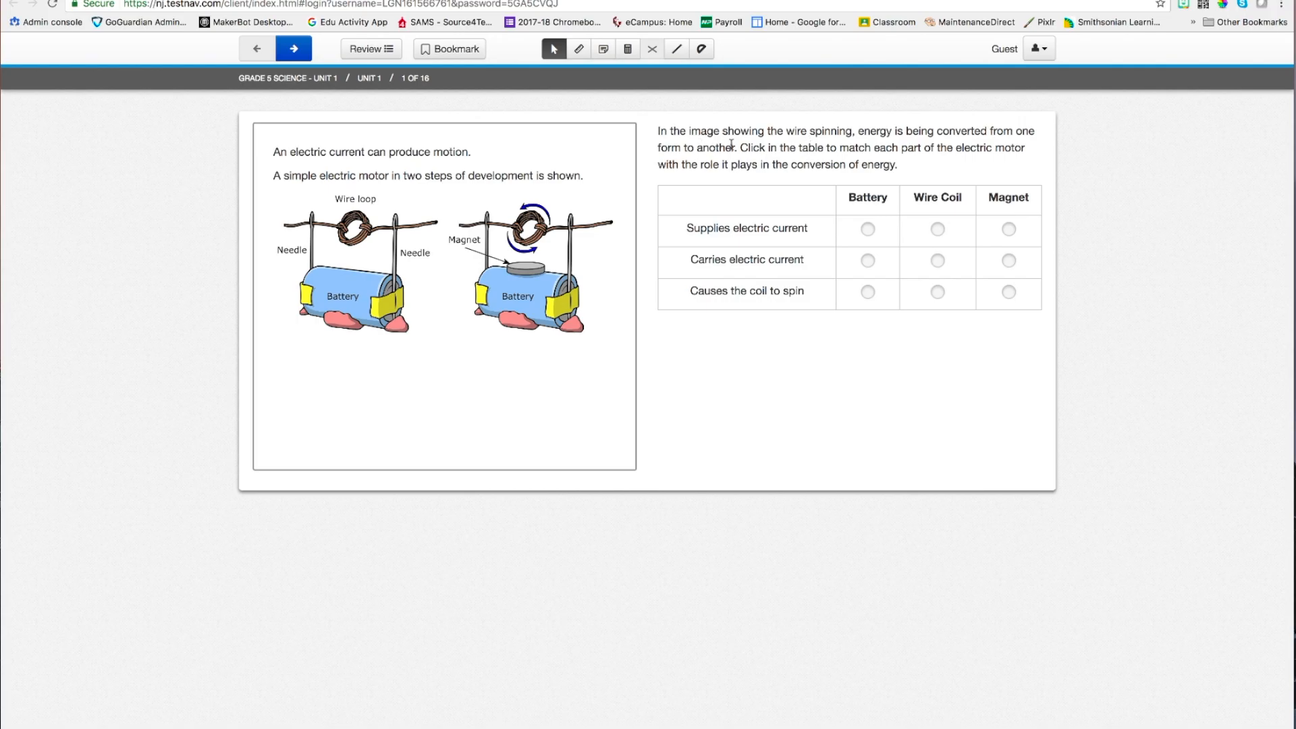
pyautogui.moveTo(703, 209)
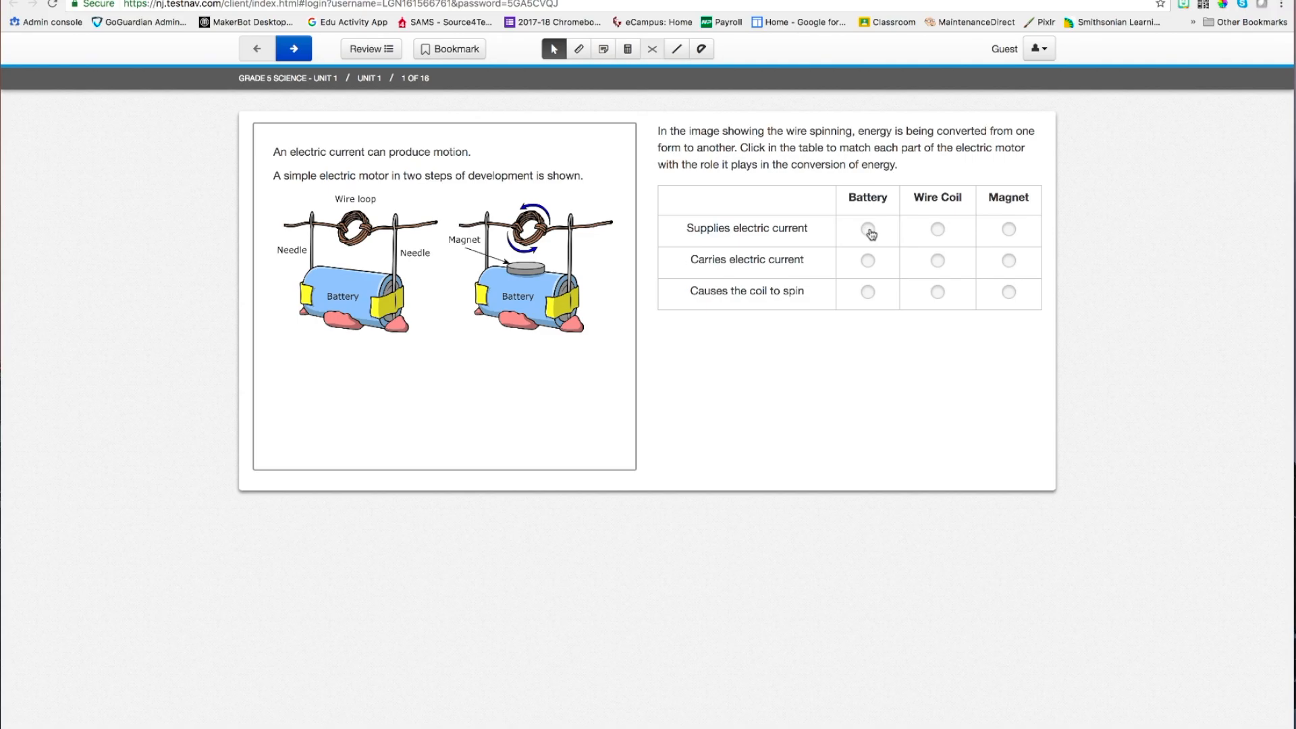
pyautogui.click(866, 229)
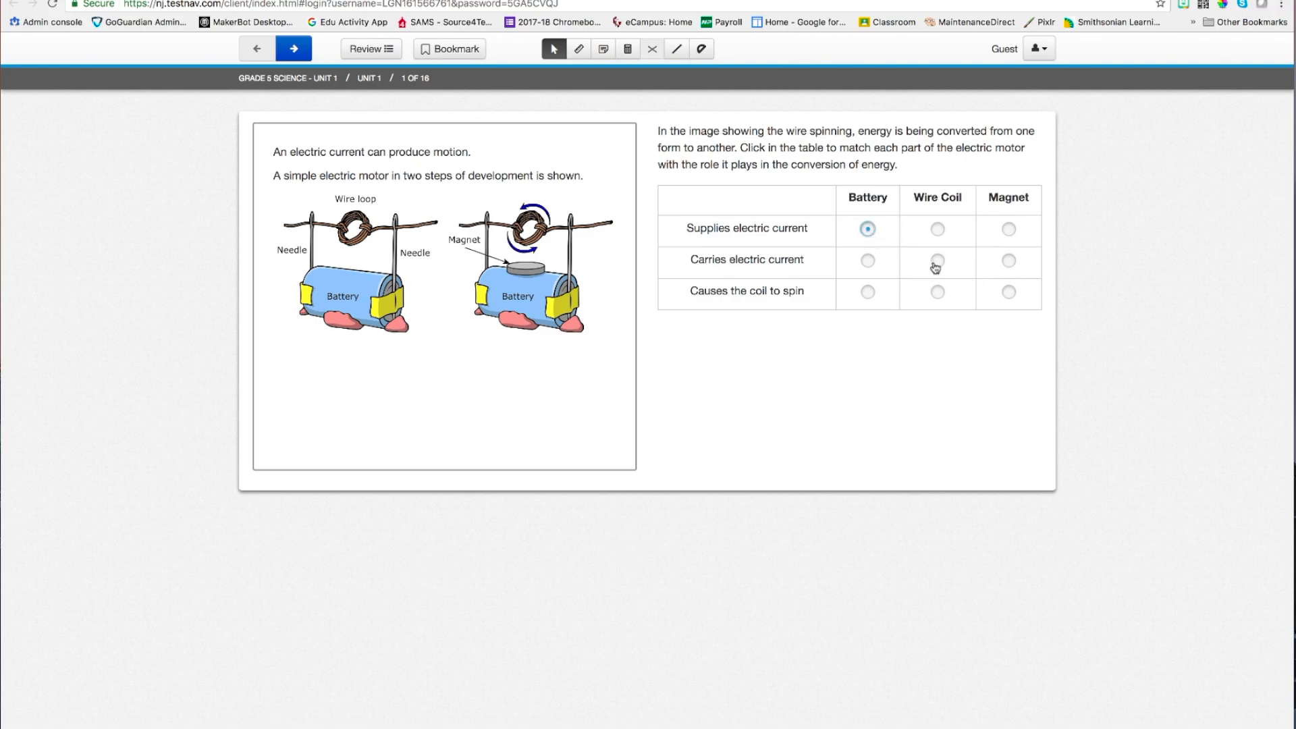
pyautogui.click(936, 262)
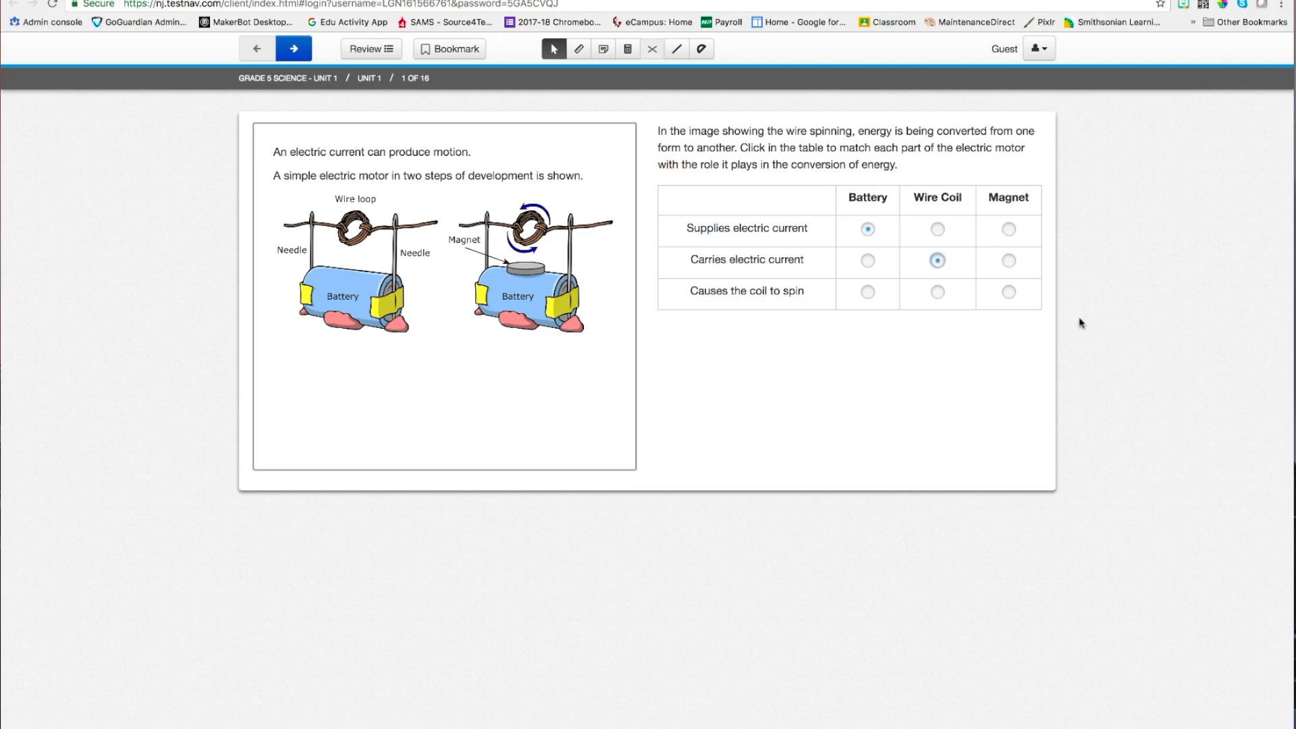
pyautogui.moveTo(975, 304)
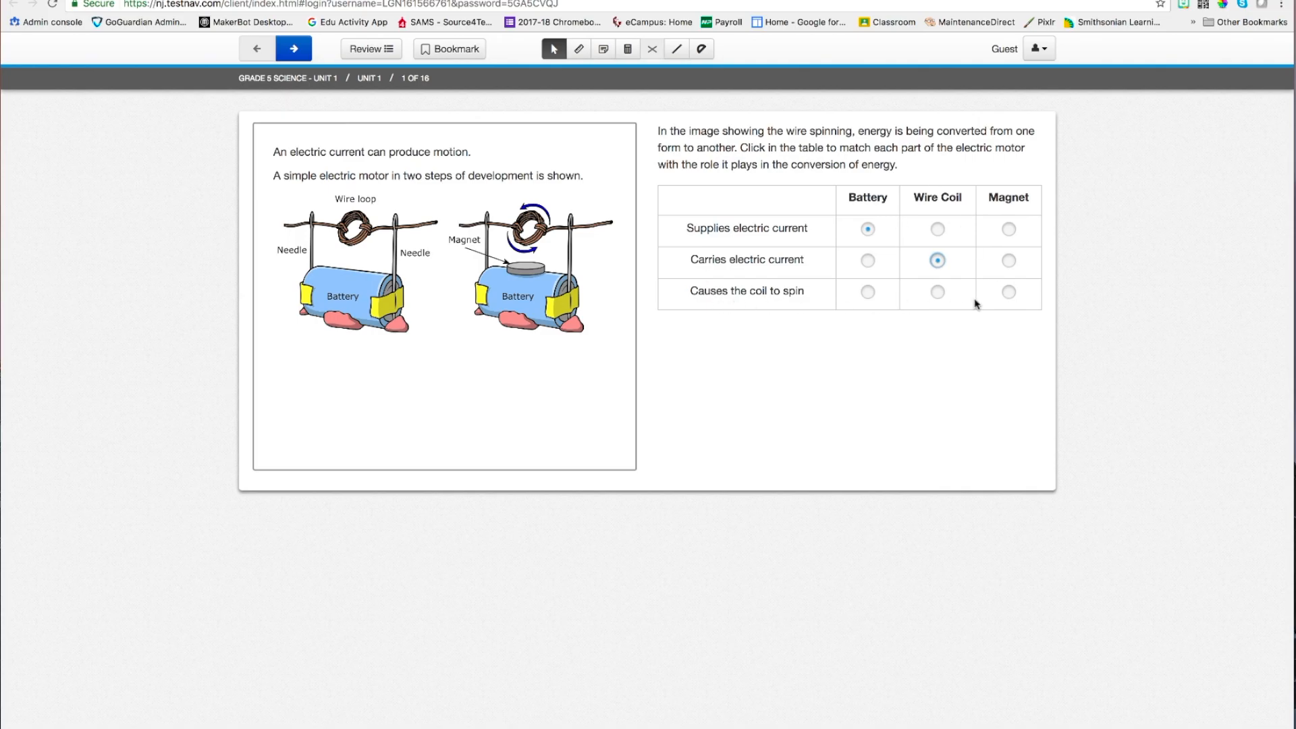
pyautogui.click(1006, 291)
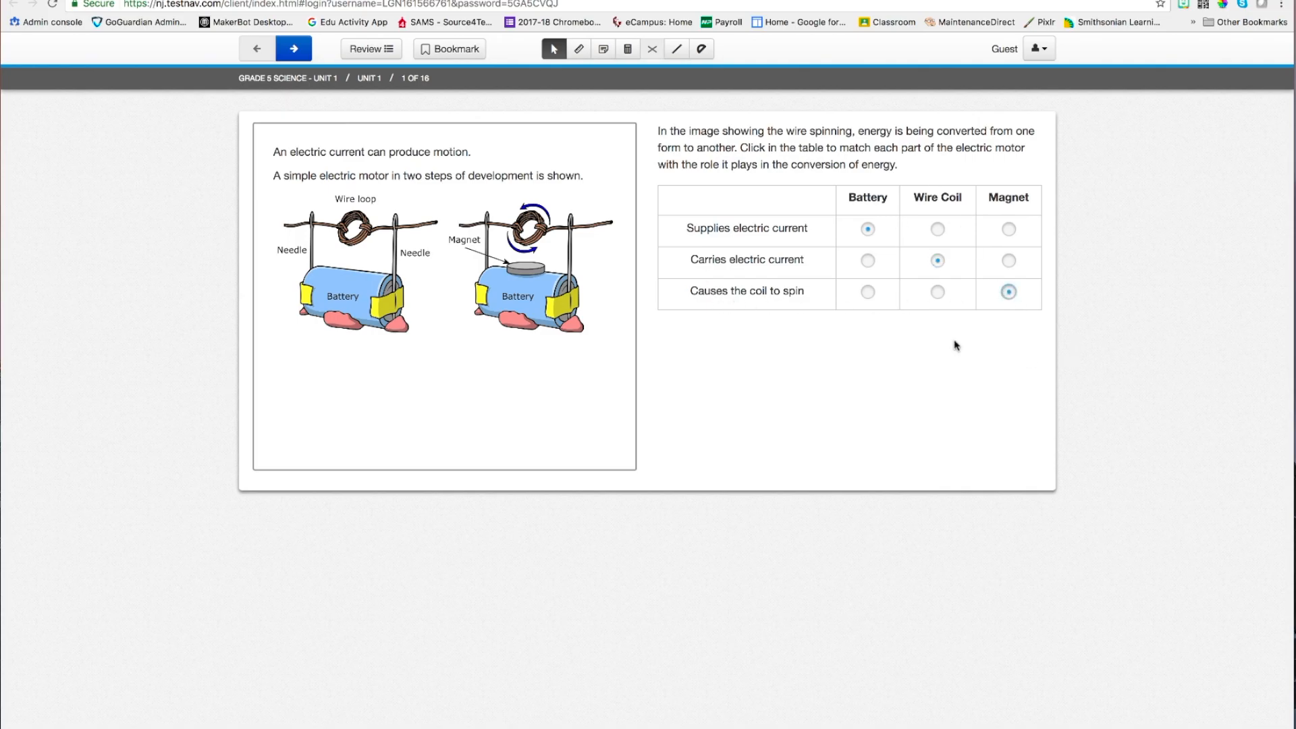
pyautogui.moveTo(717, 153)
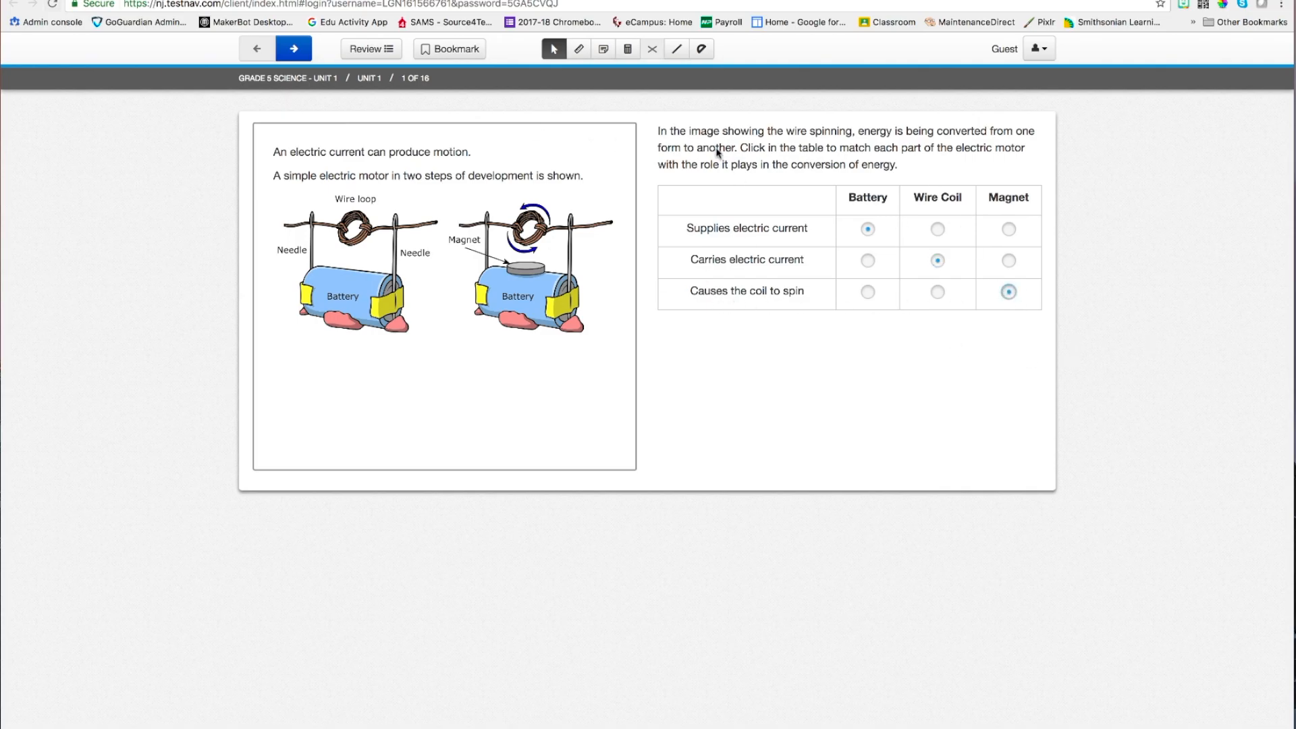
pyautogui.moveTo(294, 48)
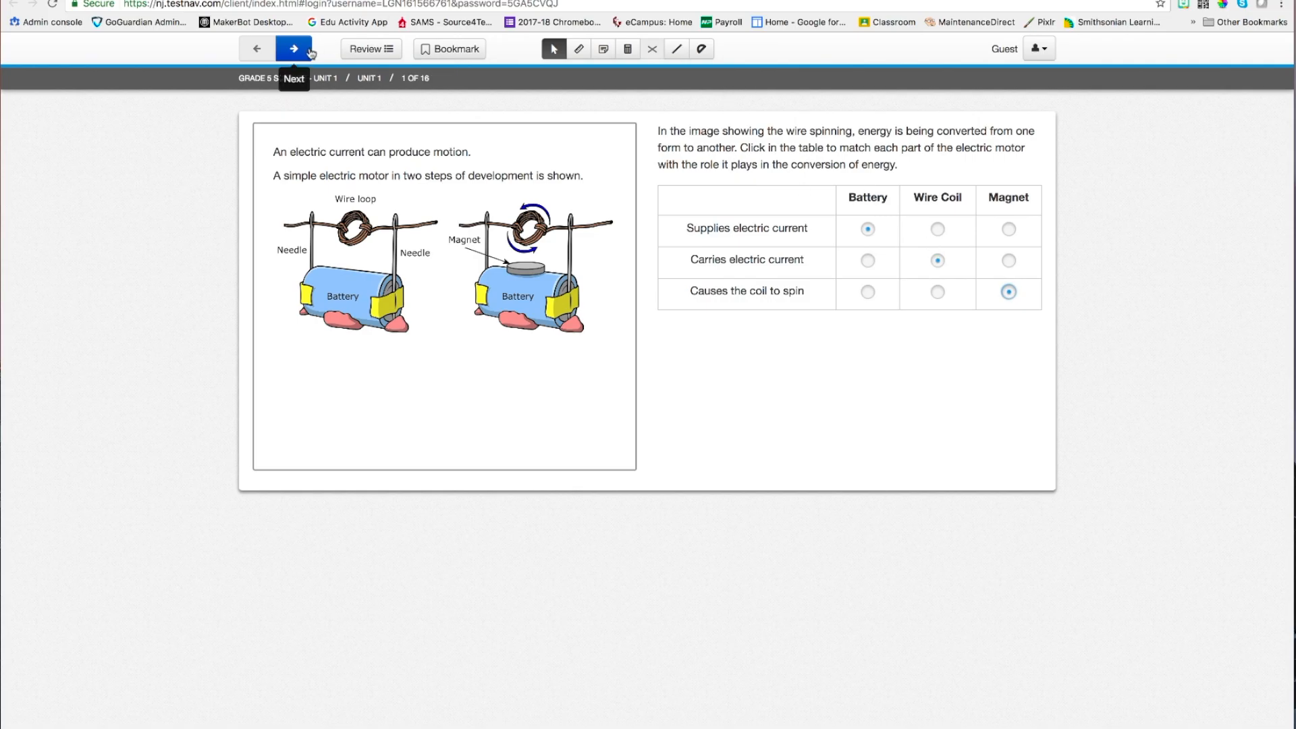
# Step: Move to question 2 and measure across the diagram with the ruler
pyautogui.click(294, 47)
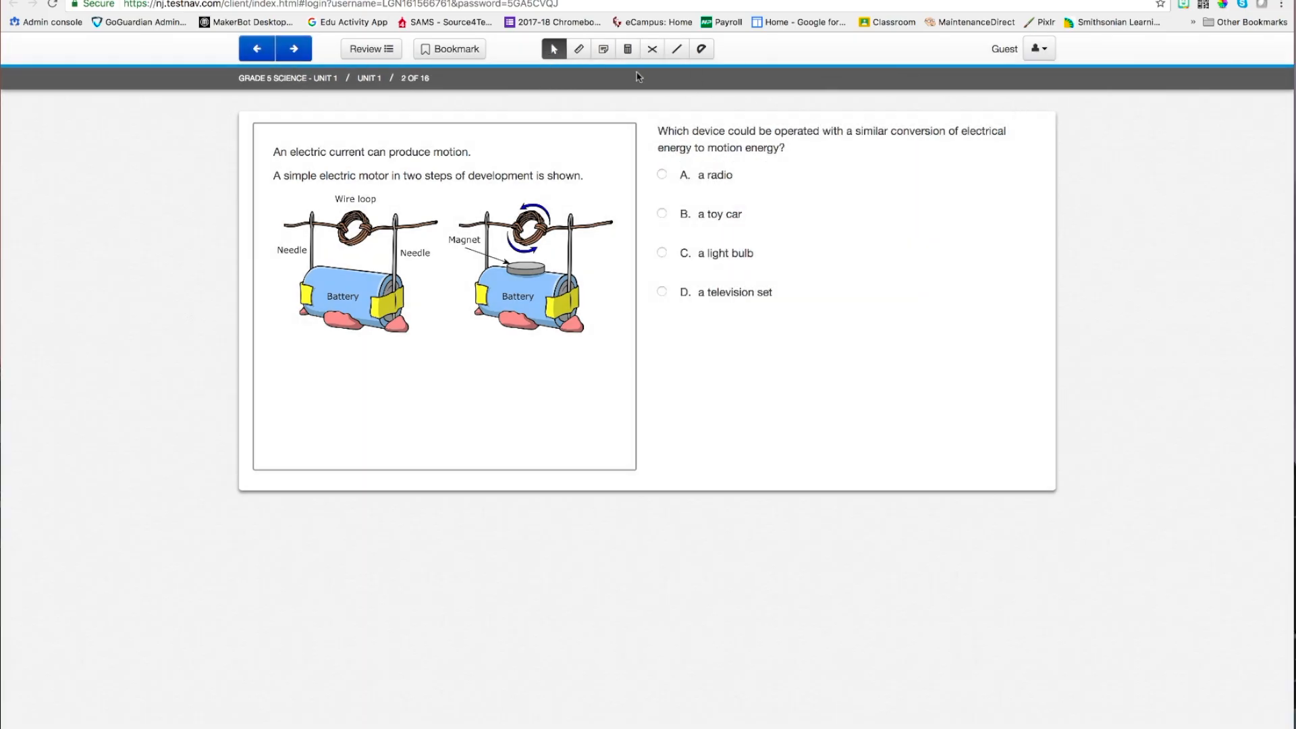
pyautogui.moveTo(317, 235)
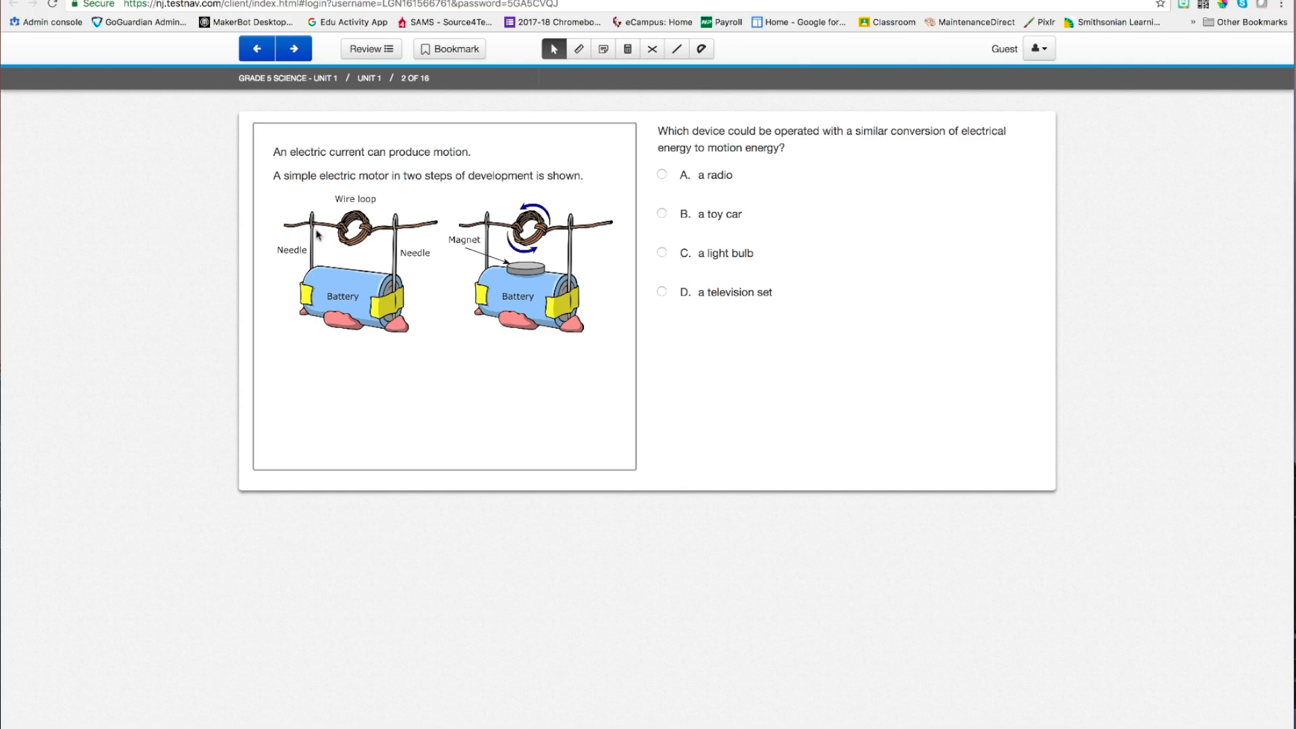
pyautogui.moveTo(552, 126)
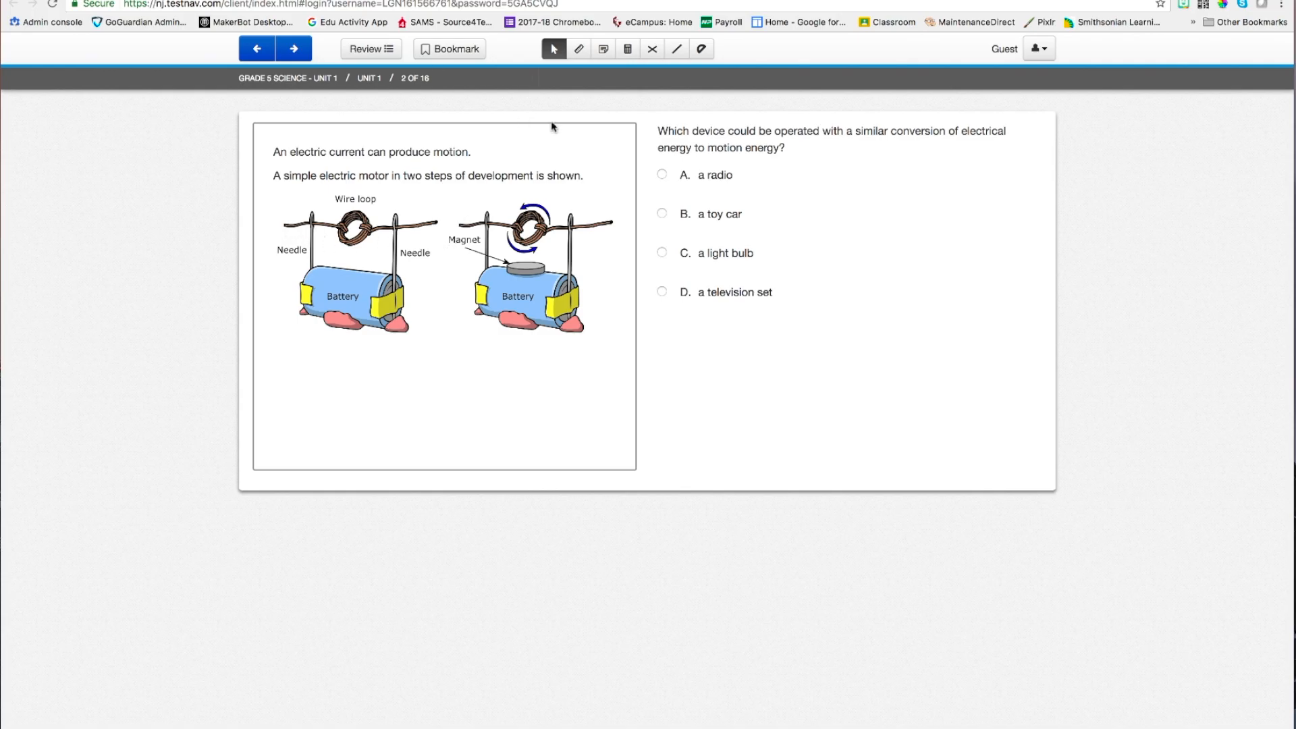
pyautogui.click(578, 49)
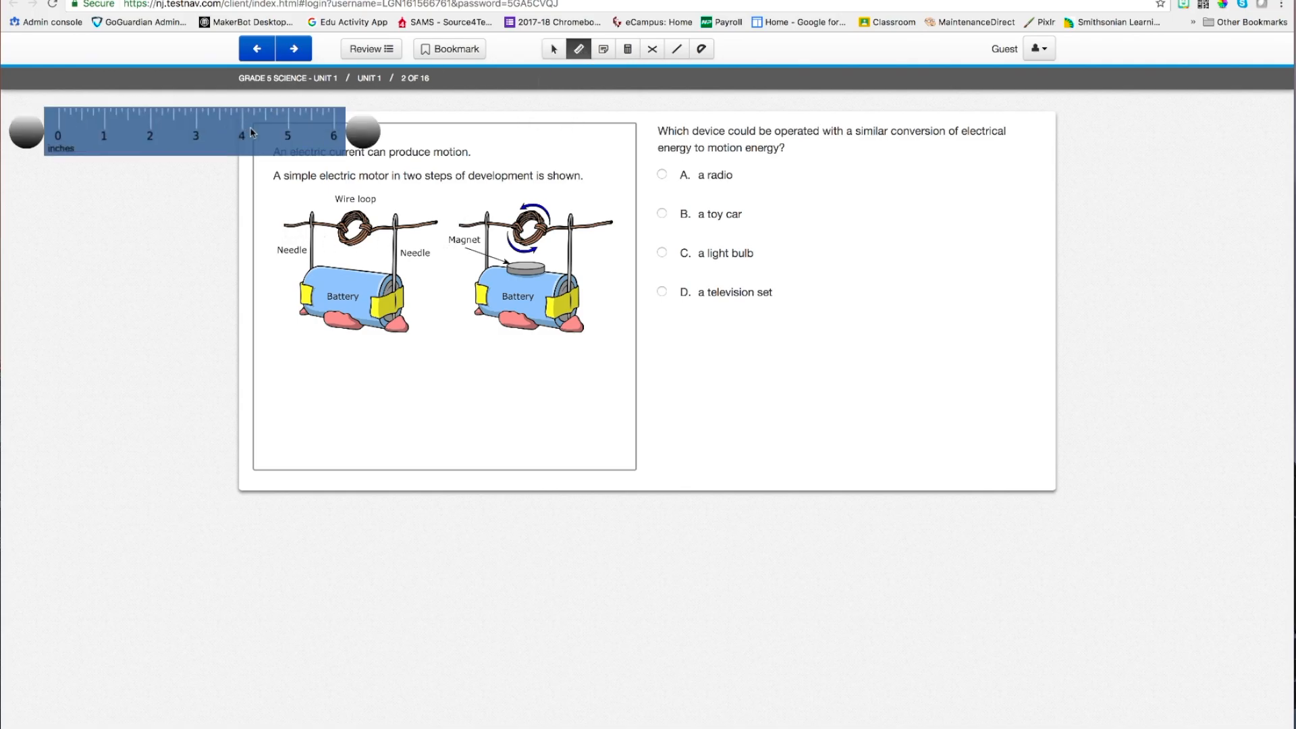
pyautogui.moveTo(195, 132); pyautogui.dragTo(430, 261)
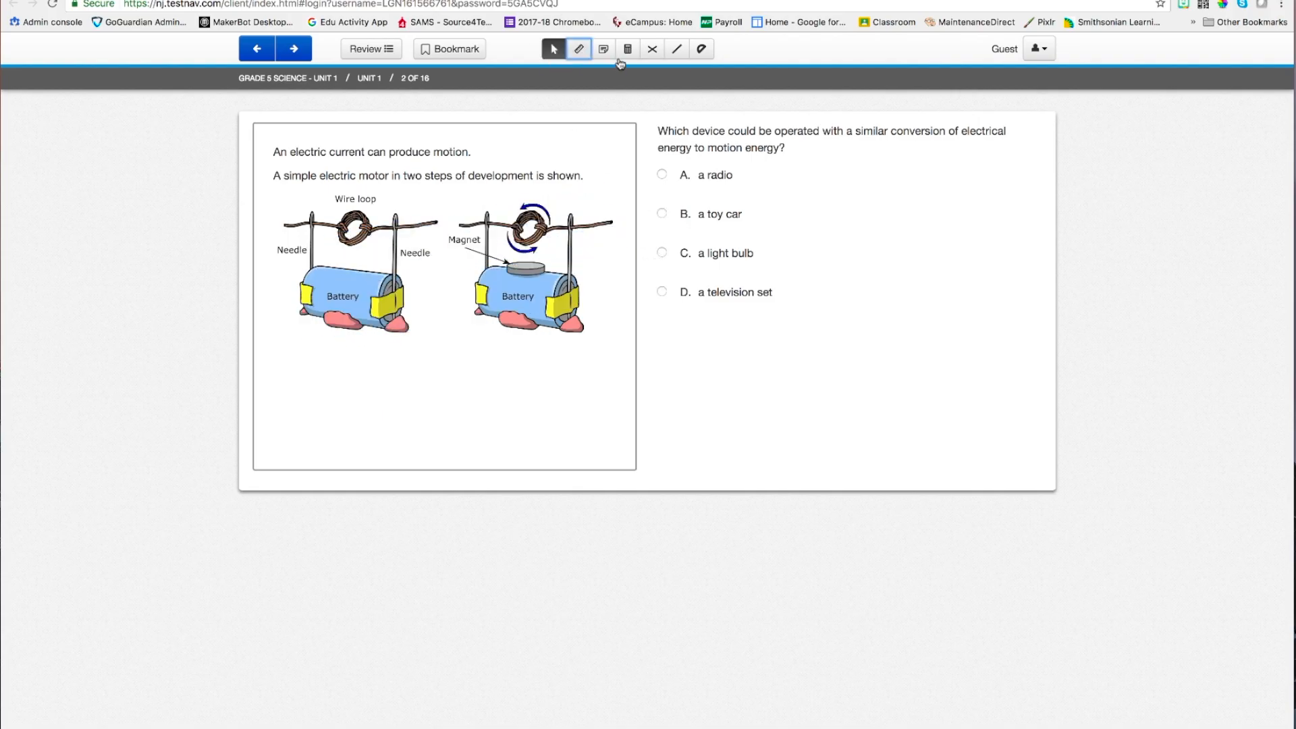
# Step: Write 'Take some notes' in the notepad, then close it
pyautogui.click(604, 48)
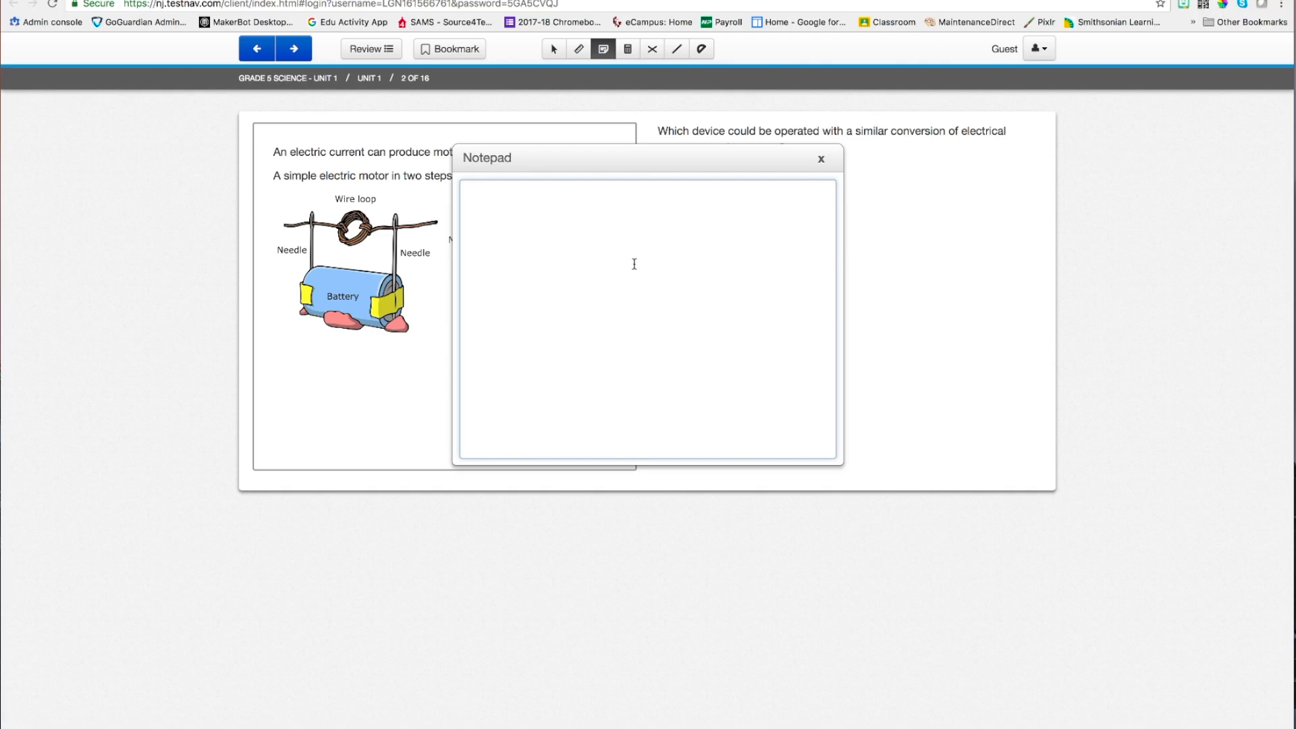
pyautogui.write('Take some')
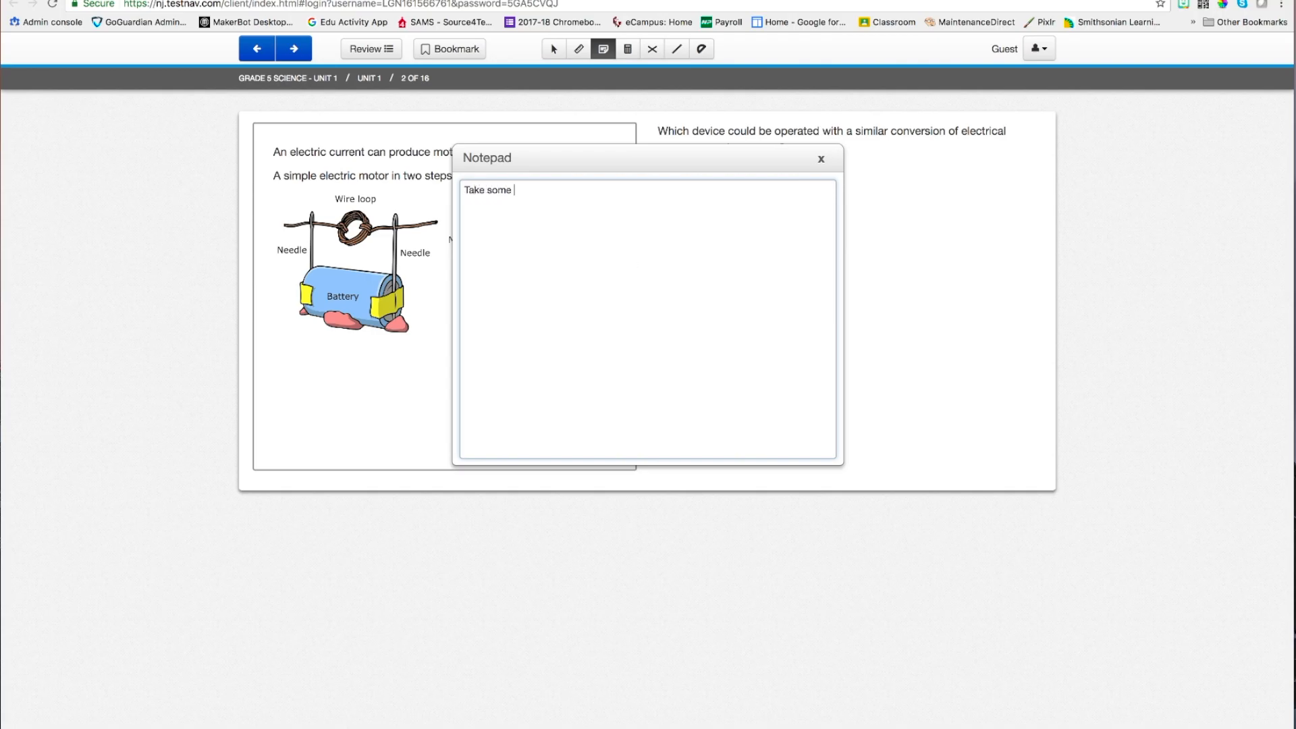
pyautogui.write('notes')
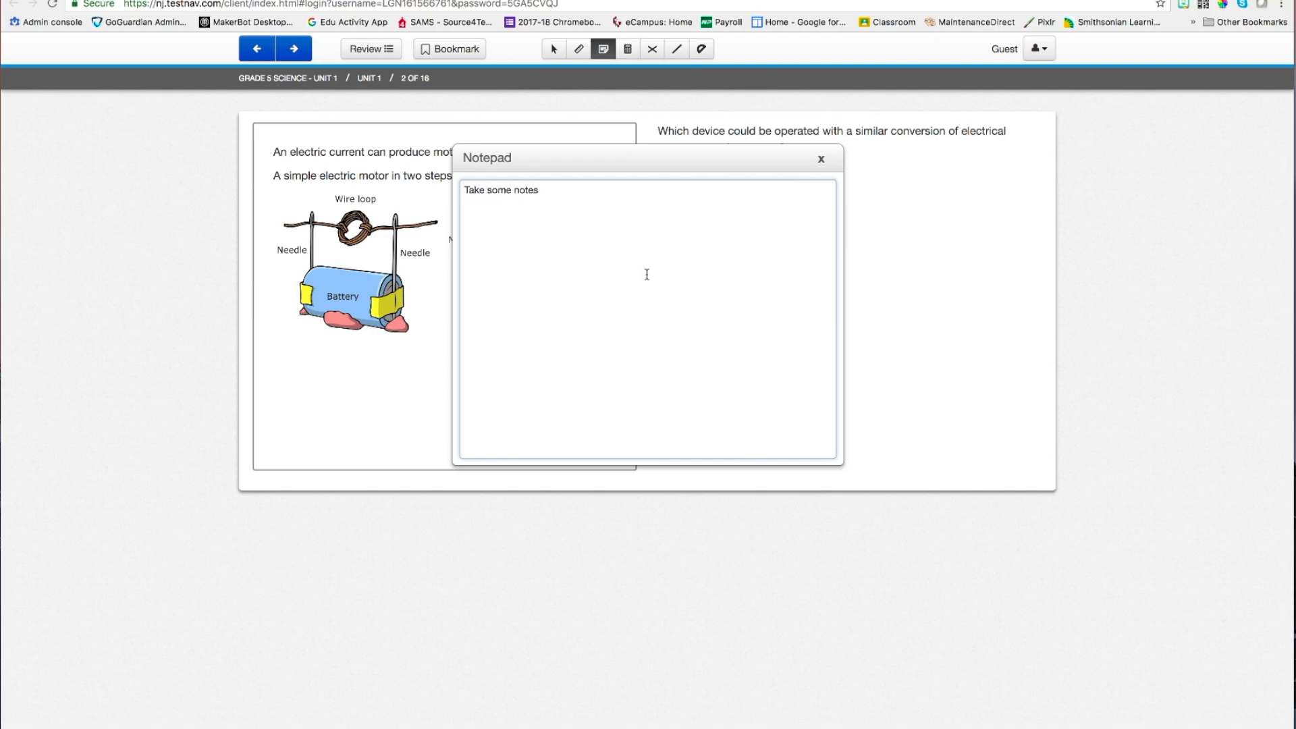
pyautogui.click(820, 158)
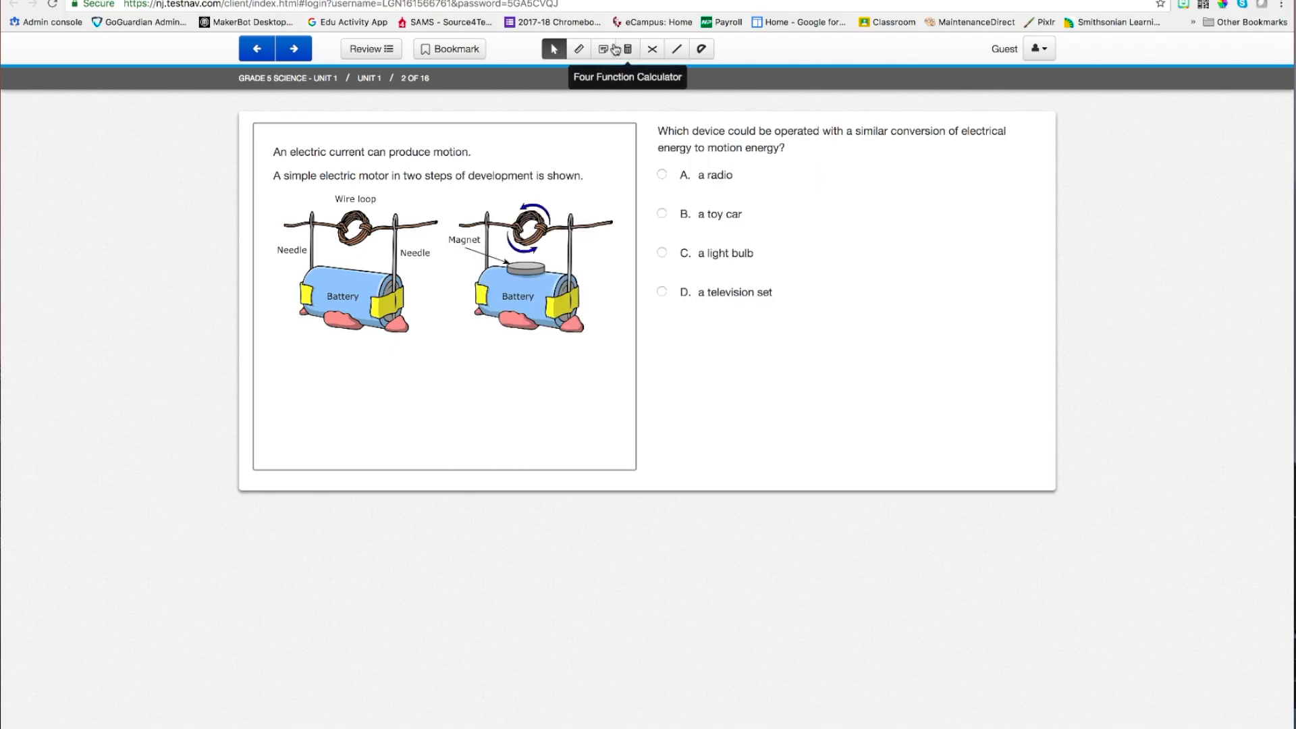
# Step: Eliminate choices A and D, try the protractor, then return to the pointer
pyautogui.click(627, 47)
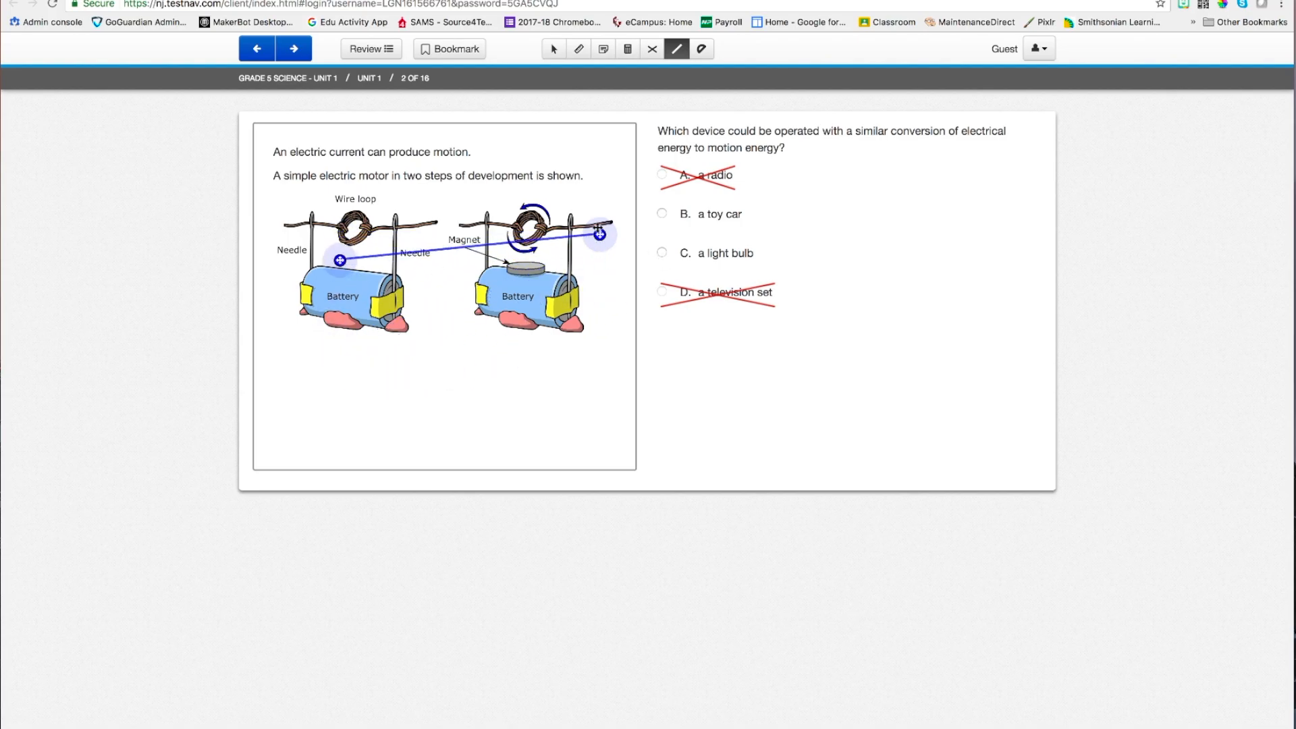
pyautogui.click(701, 47)
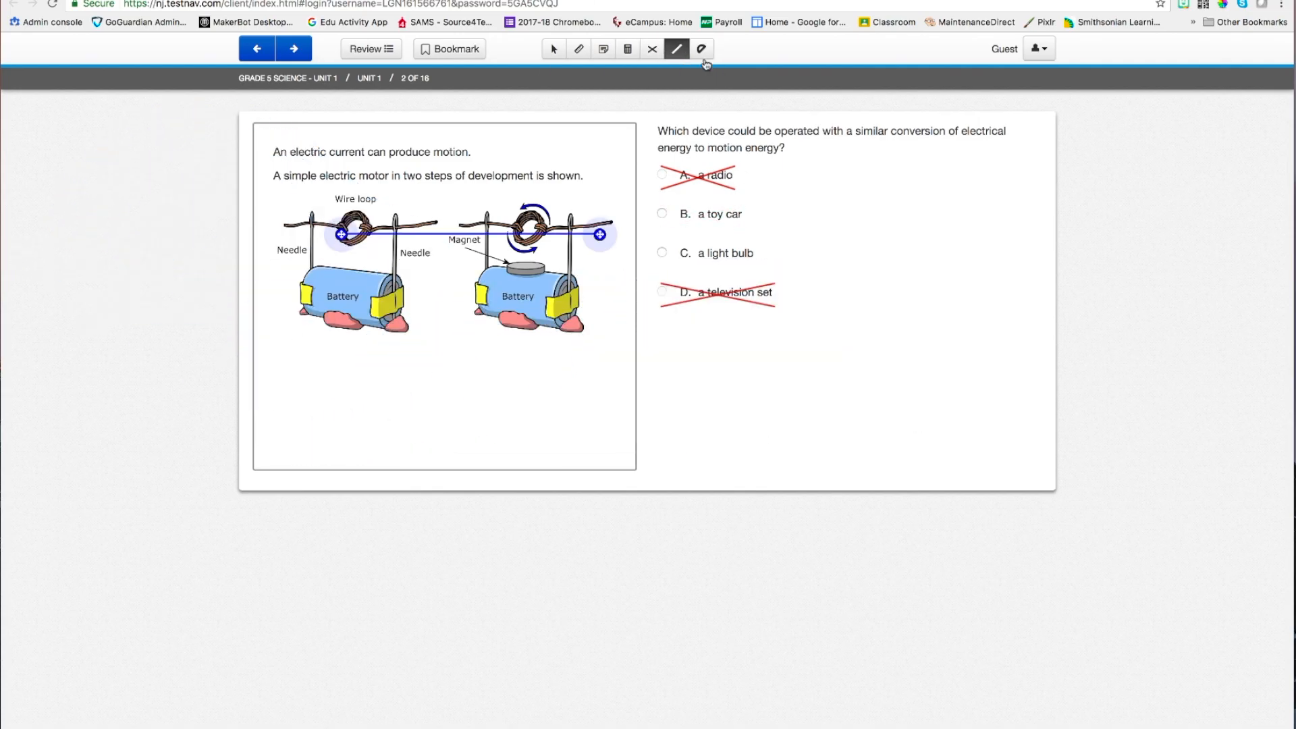
pyautogui.click(700, 48)
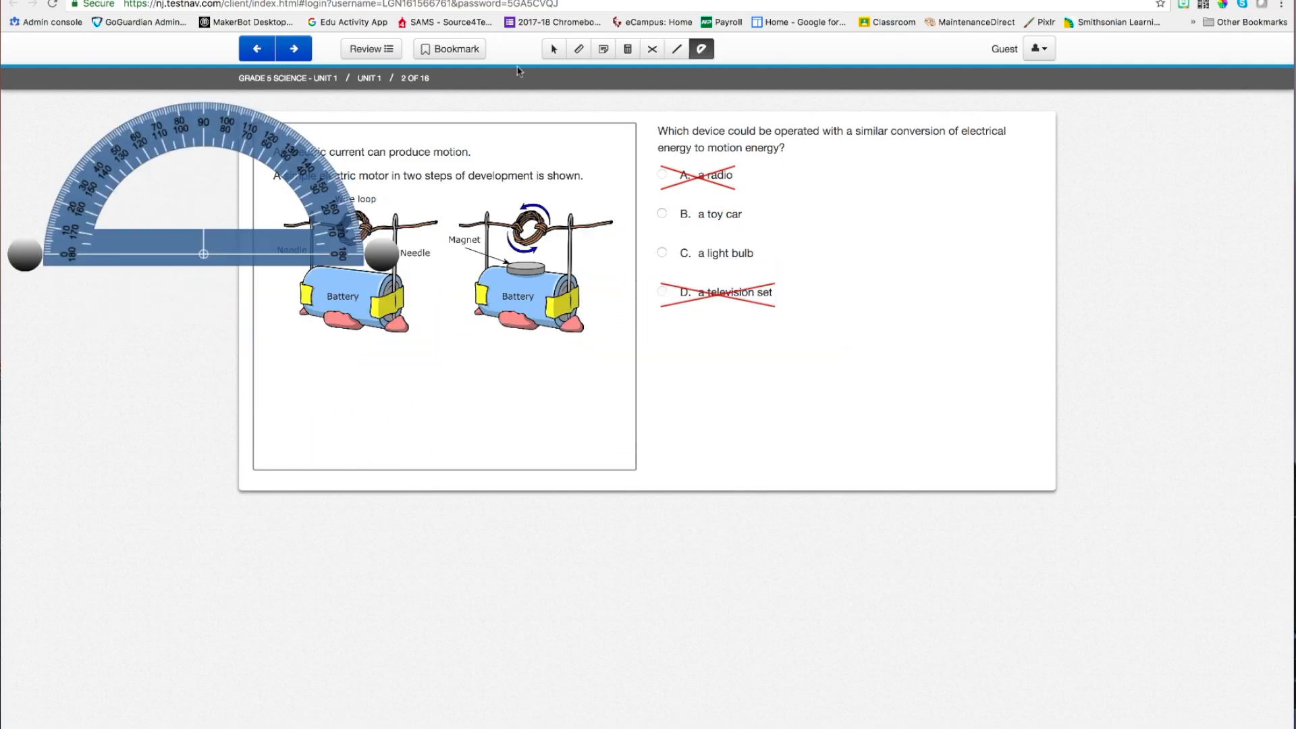
pyautogui.click(553, 48)
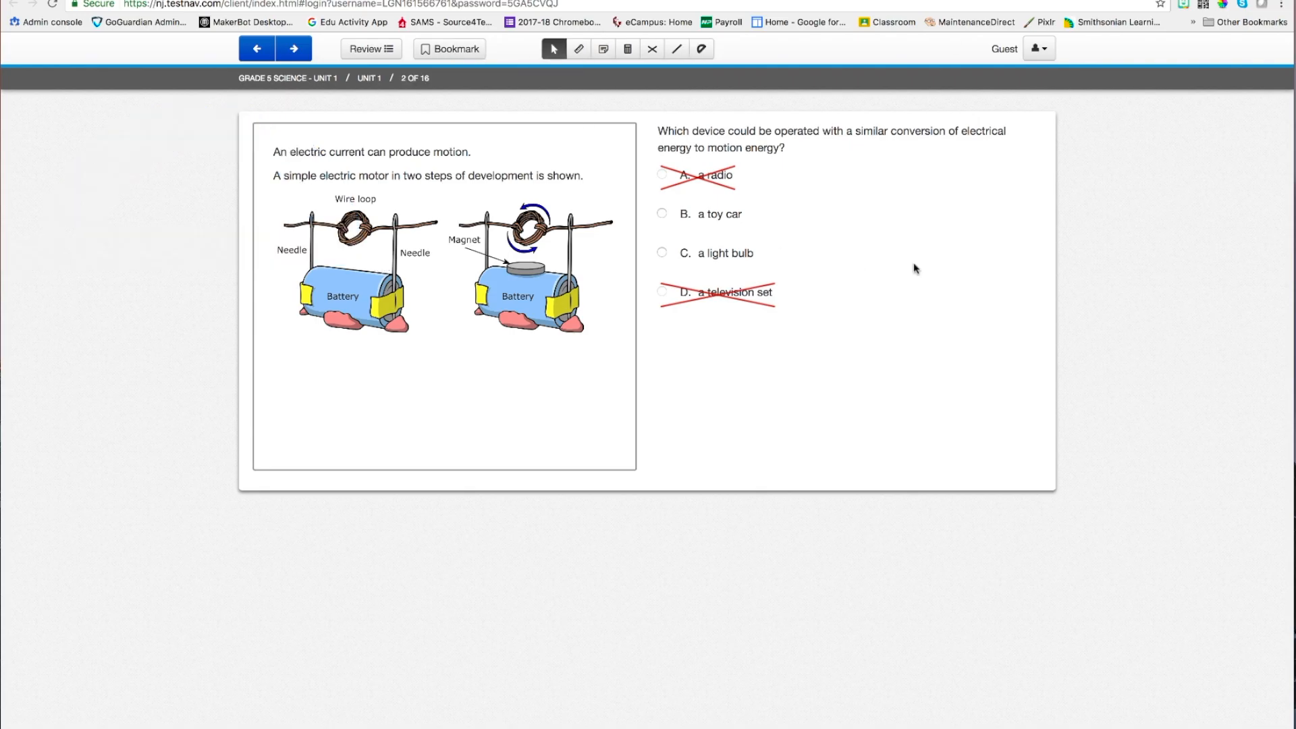
pyautogui.moveTo(448, 48)
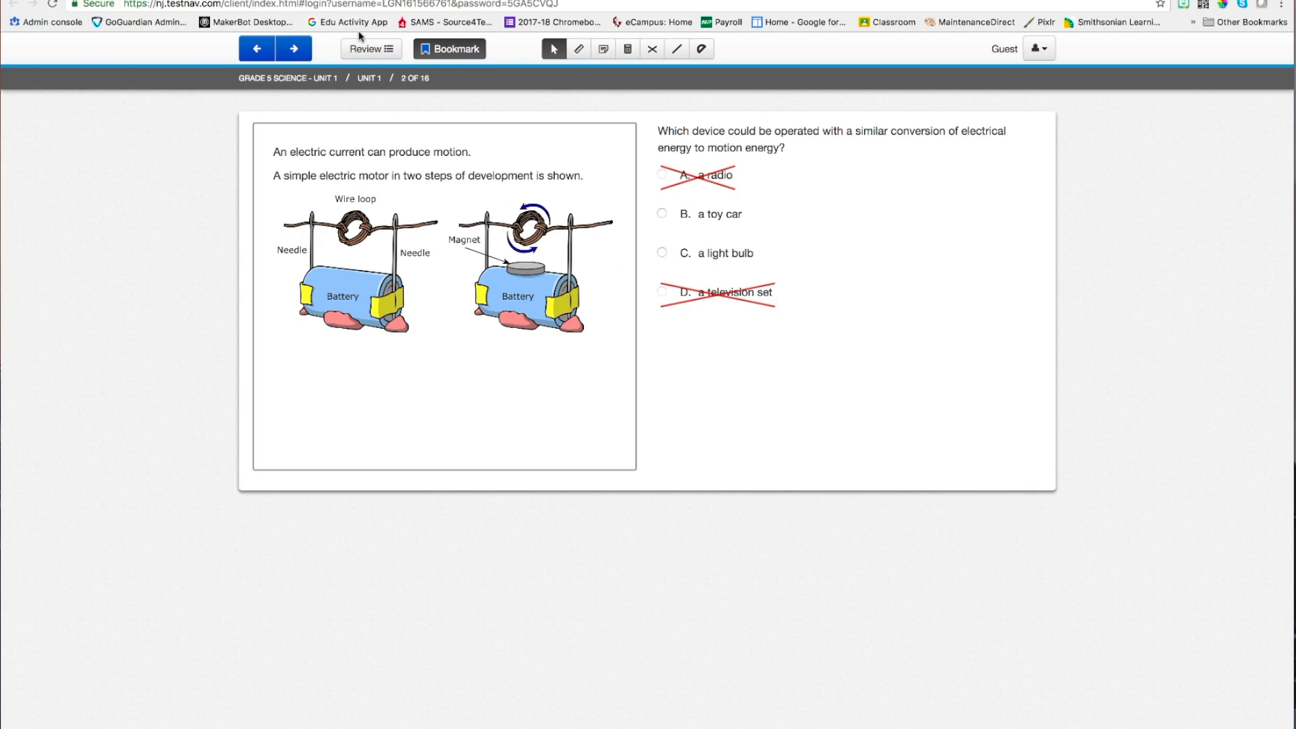
# Step: Go to question 3, then use Review to reach the End of Section summary
pyautogui.click(295, 48)
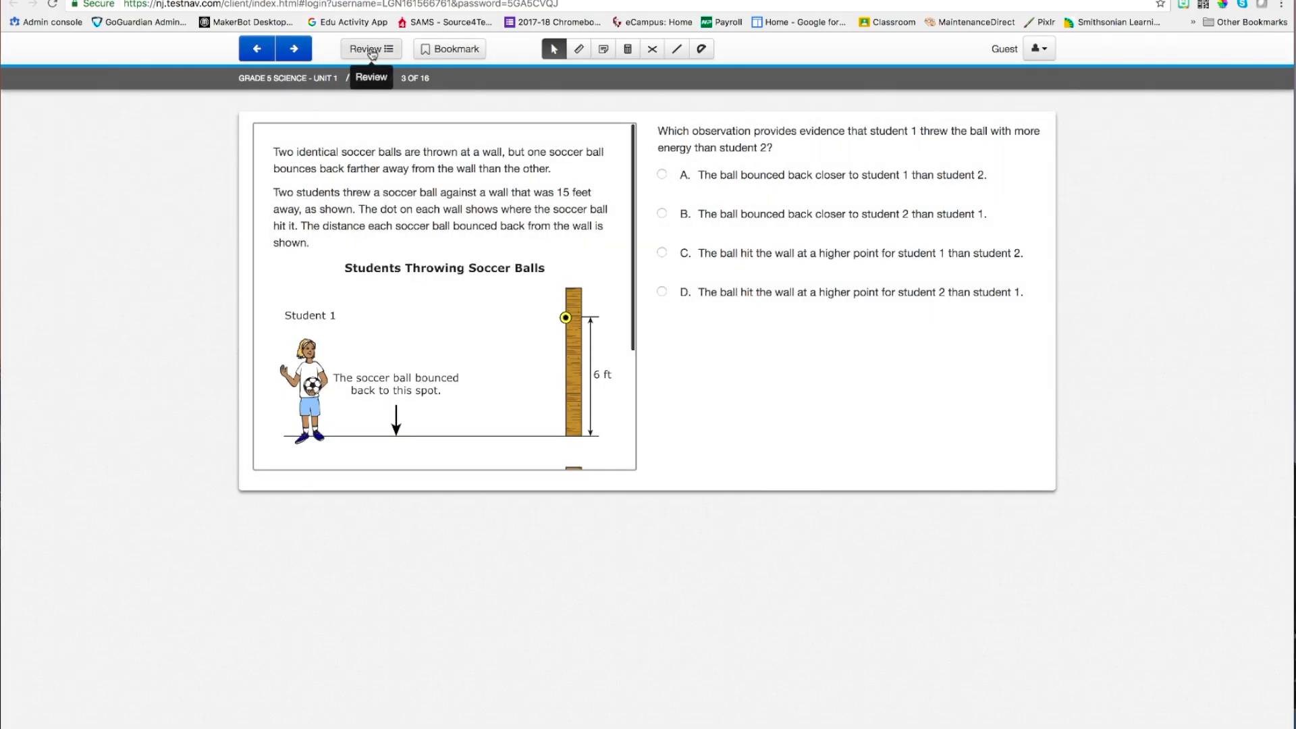
pyautogui.click(370, 48)
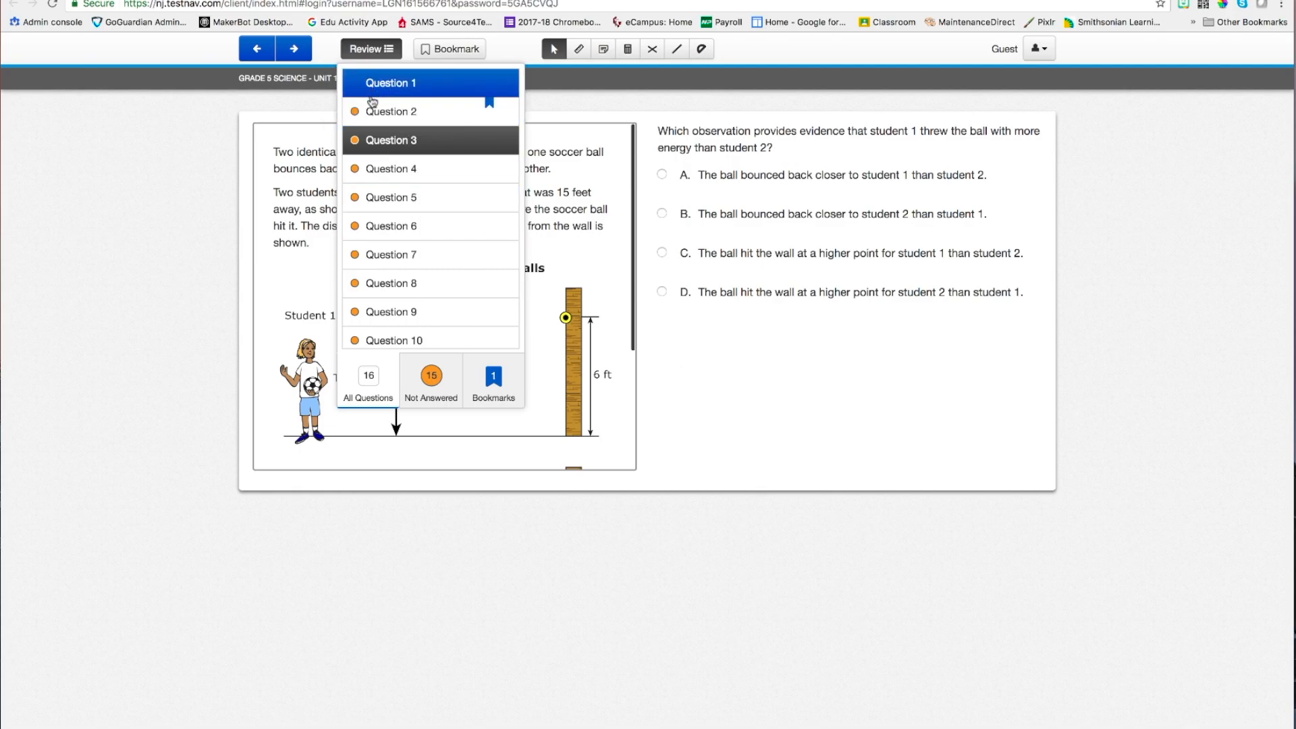
pyautogui.moveTo(391, 312)
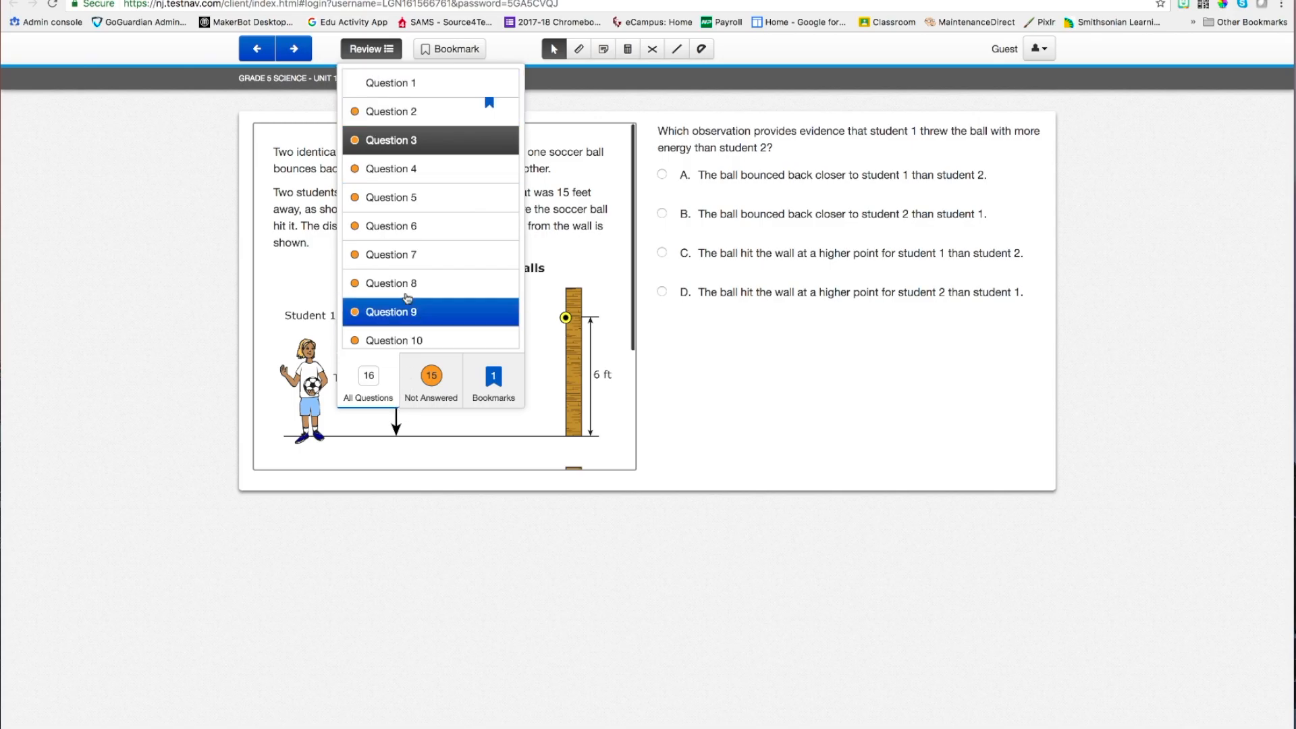
pyautogui.moveTo(423, 363)
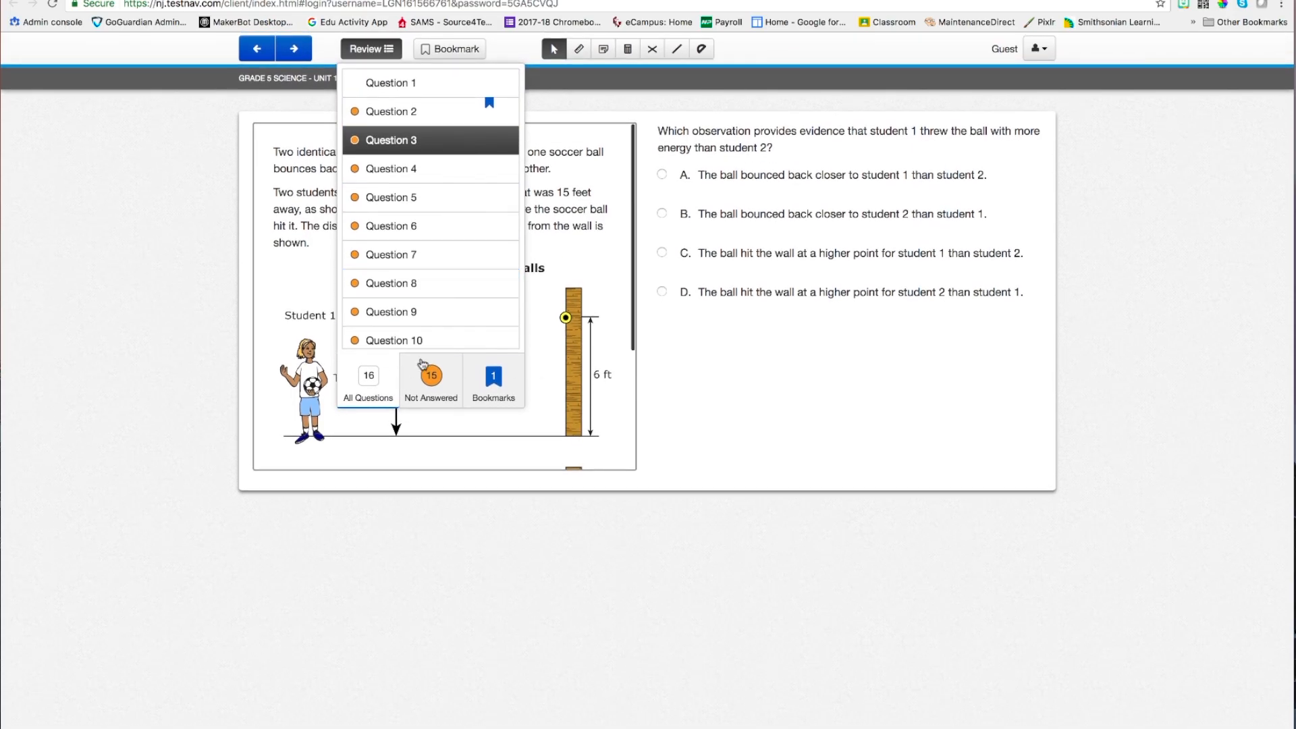
pyautogui.scroll(-3)
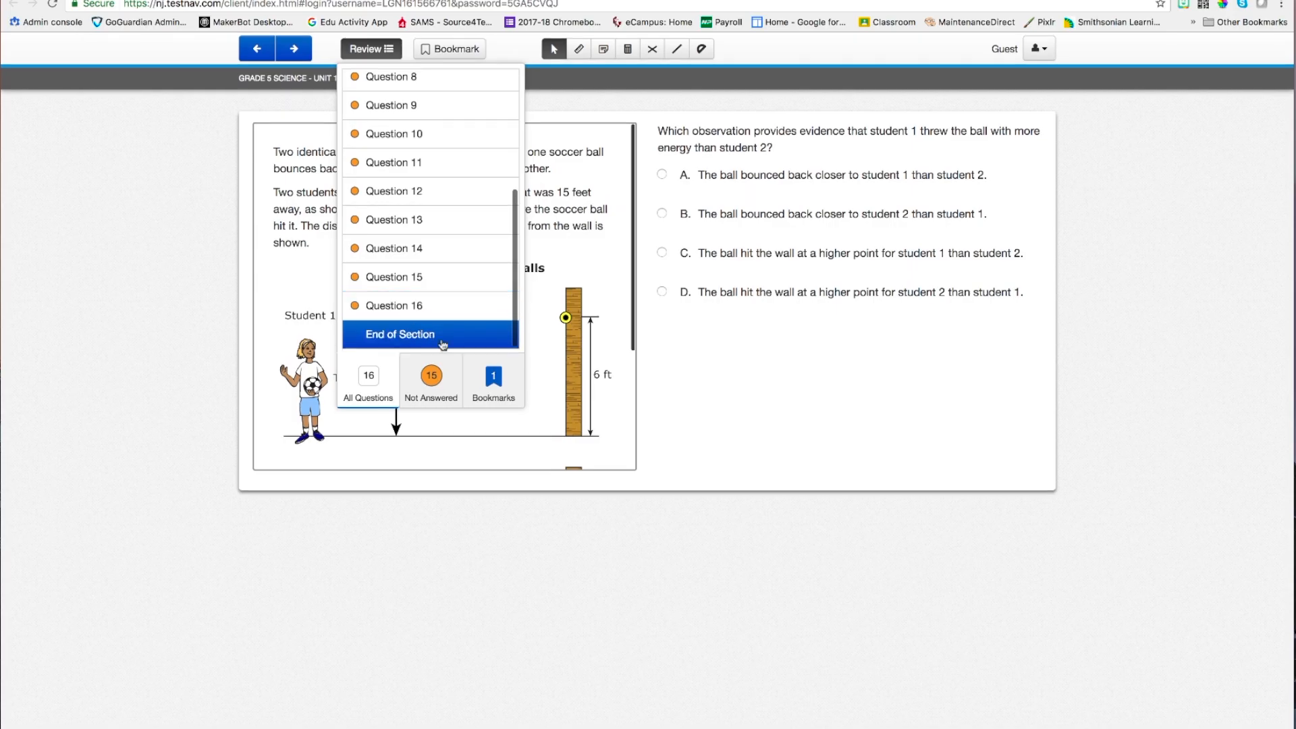
pyautogui.moveTo(384, 419)
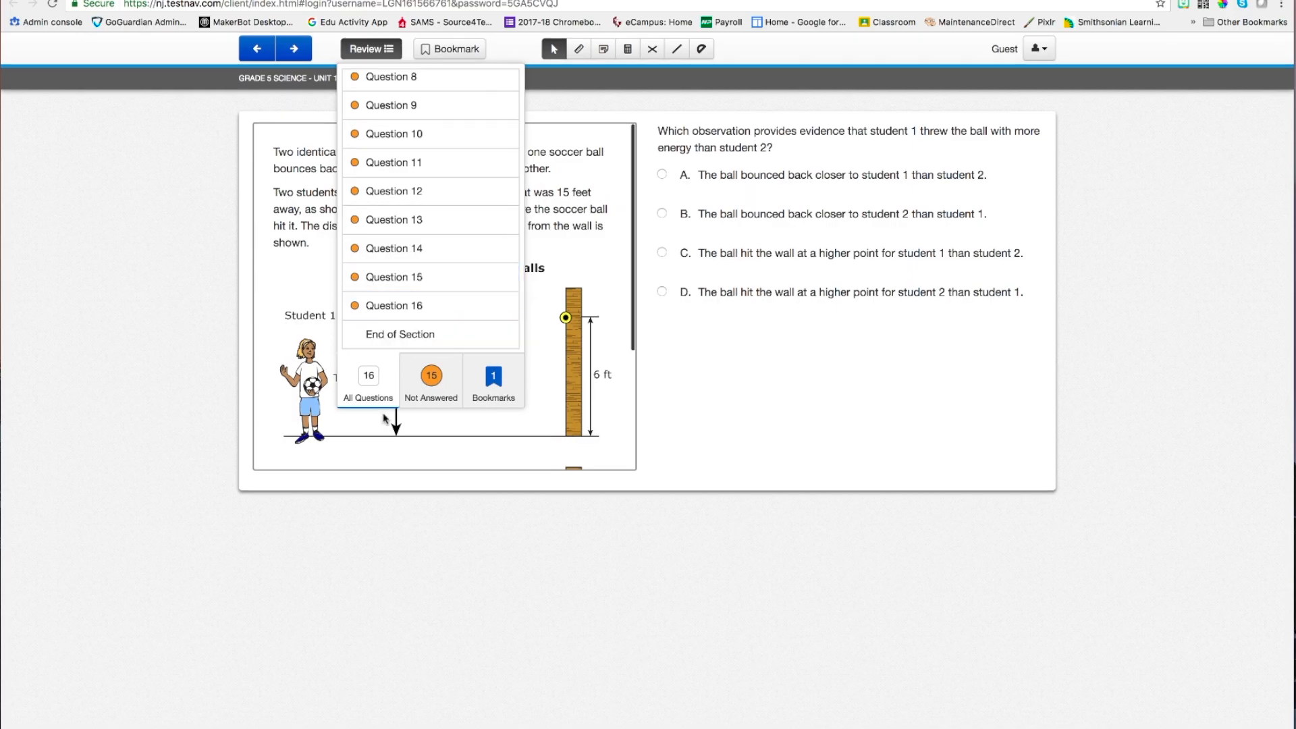
pyautogui.click(400, 335)
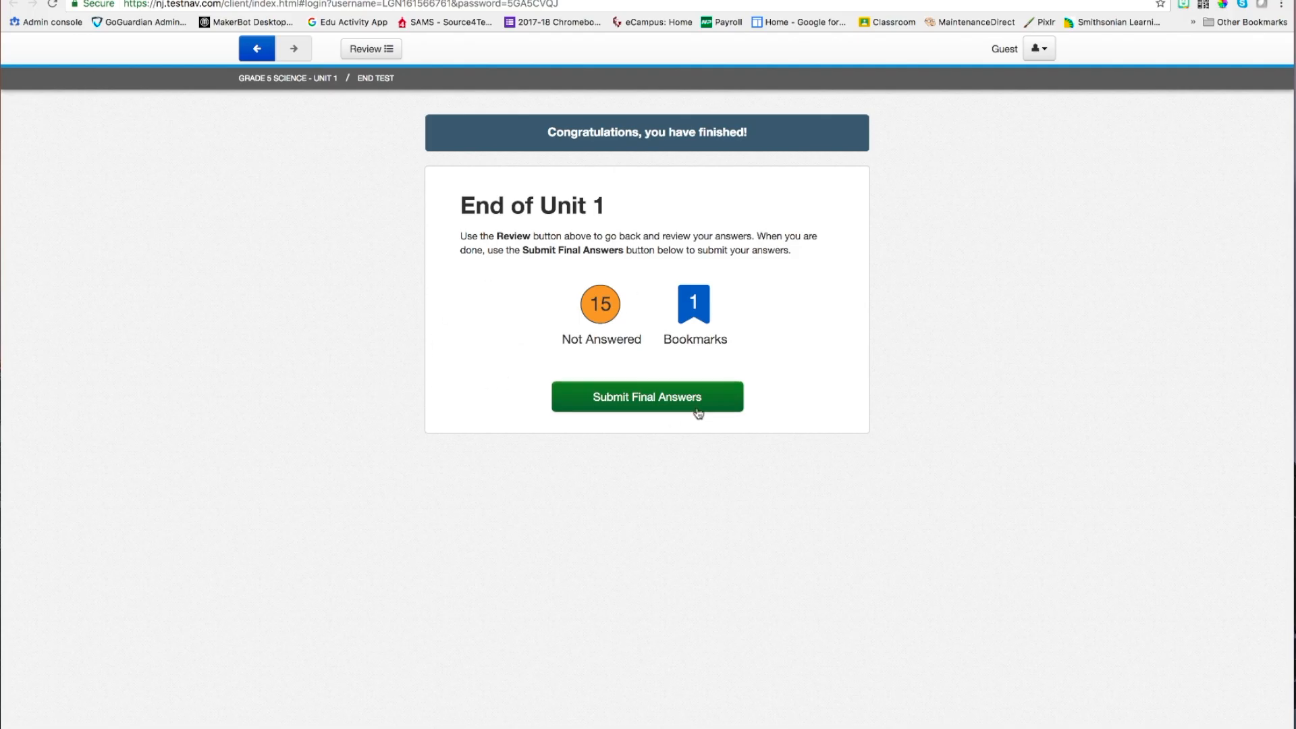
pyautogui.moveTo(627, 328)
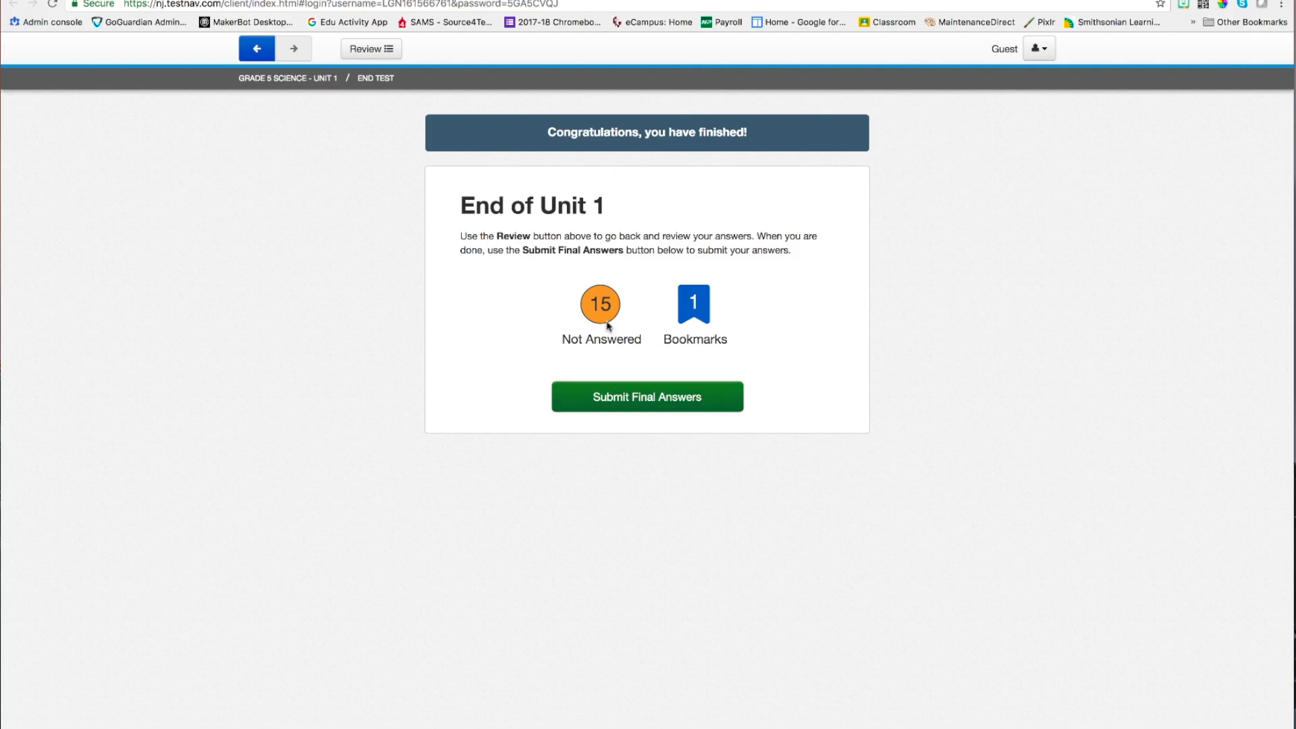
pyautogui.moveTo(308, 106)
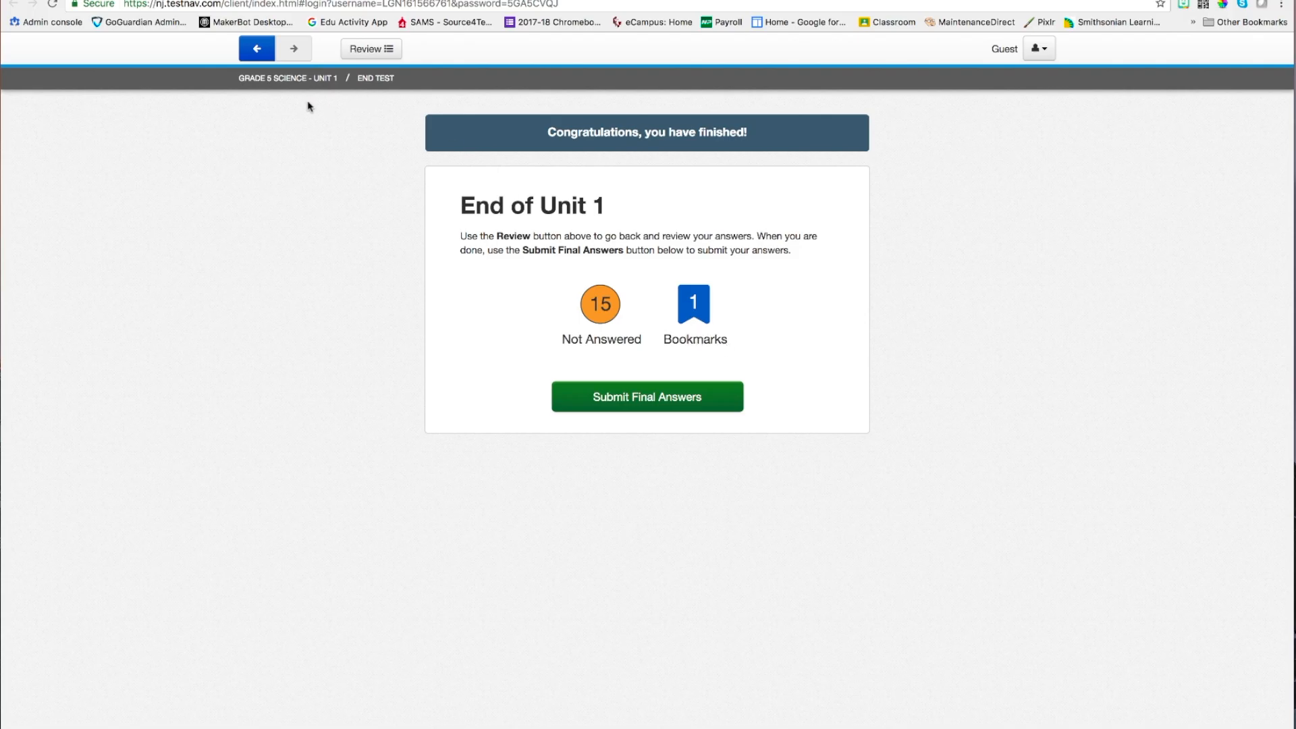
# Step: Go back from the End of Unit 1 summary to question 8 on star brightness
pyautogui.click(257, 48)
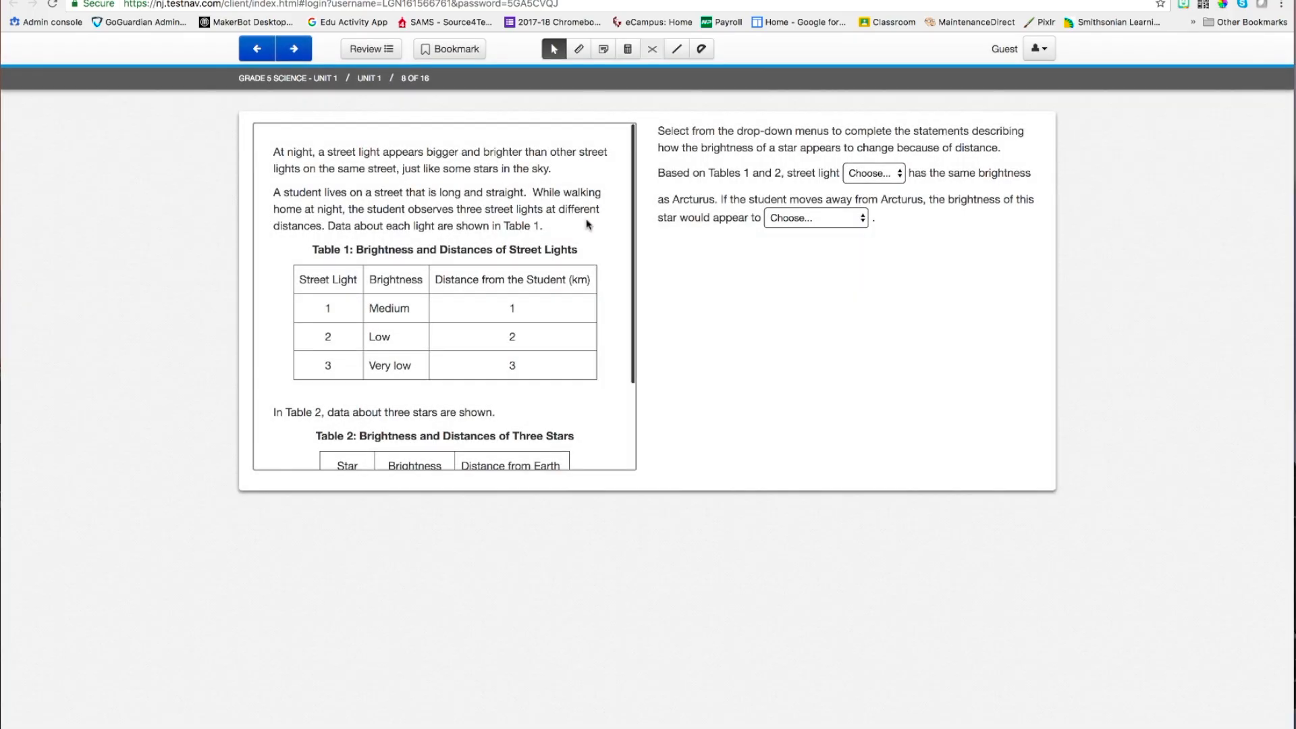
# Step: On question 8, open the street light dropdown for the first statement
pyautogui.click(371, 48)
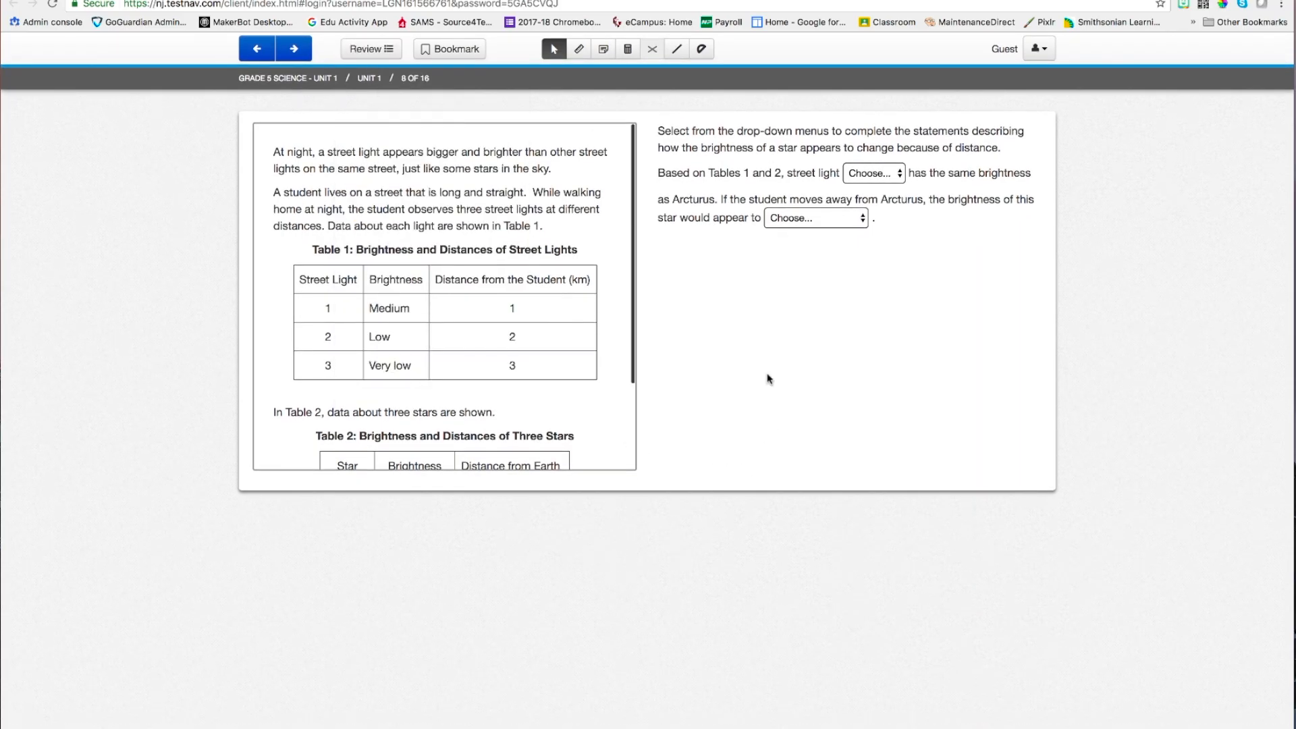
pyautogui.click(814, 218)
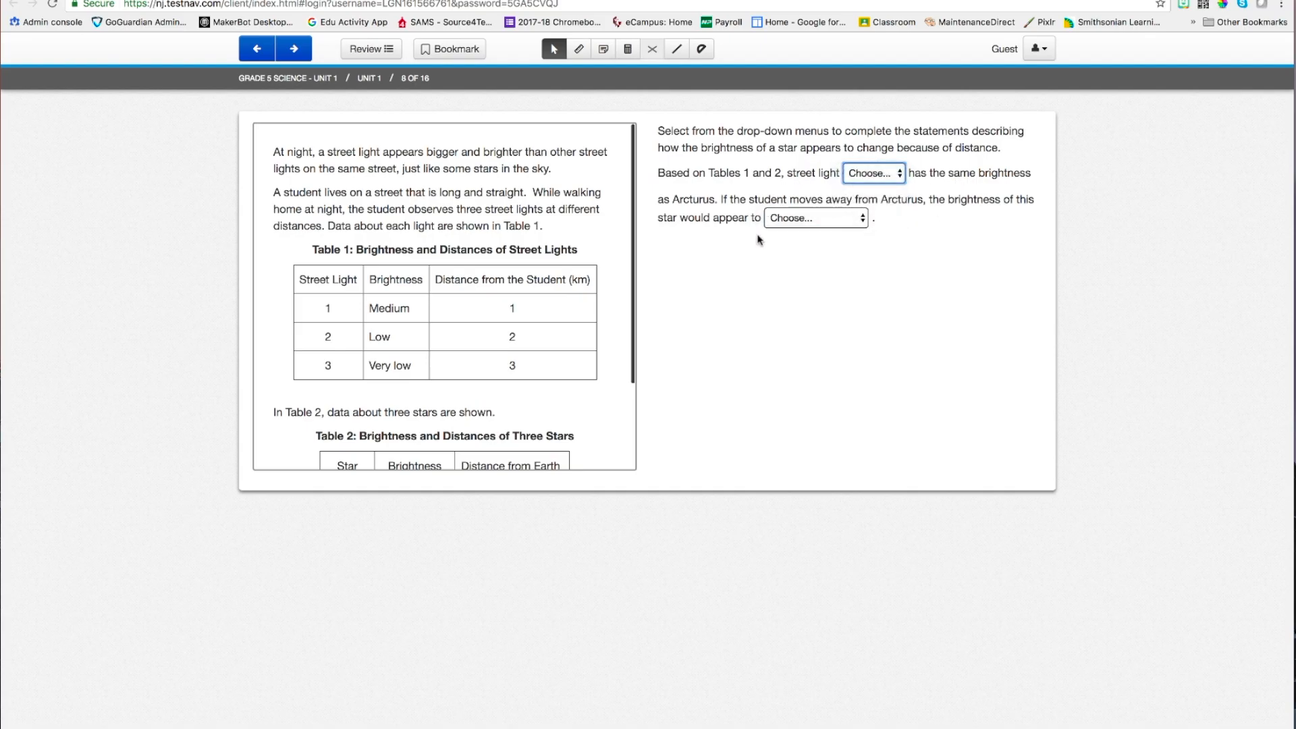
pyautogui.scroll(-3)
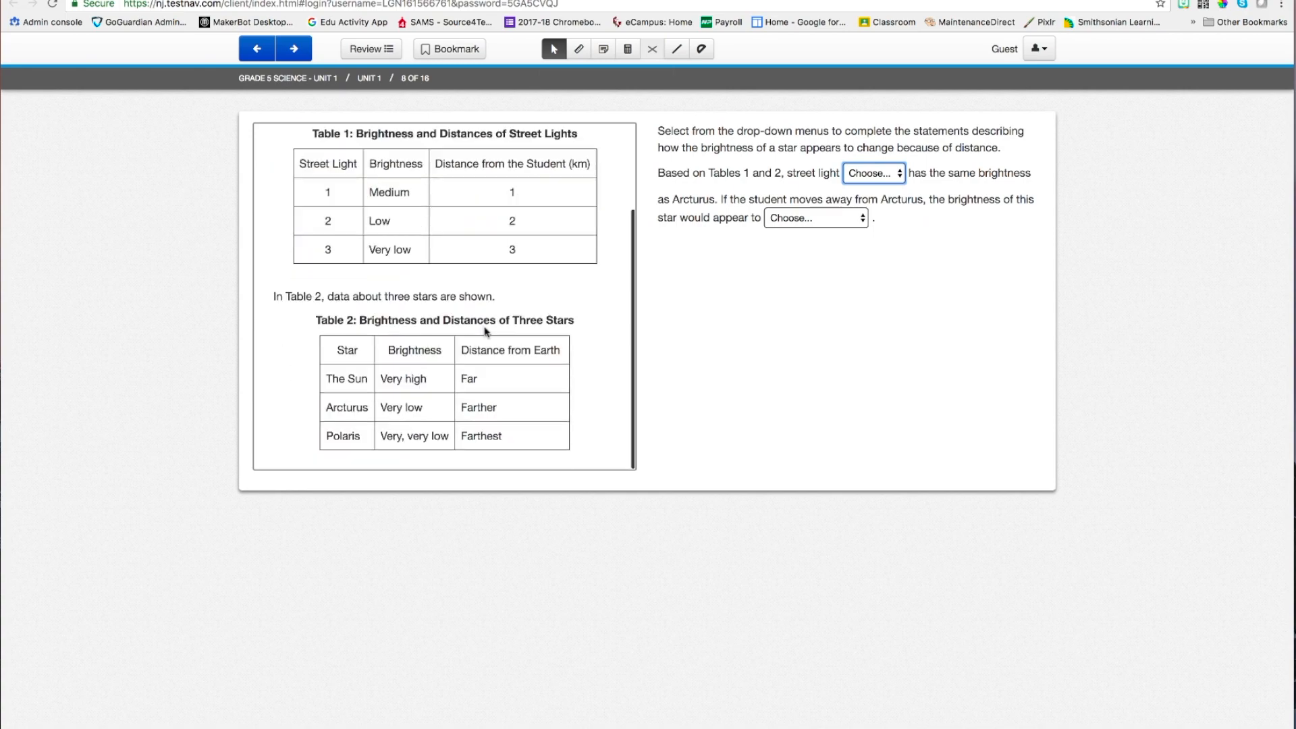
pyautogui.moveTo(294, 48)
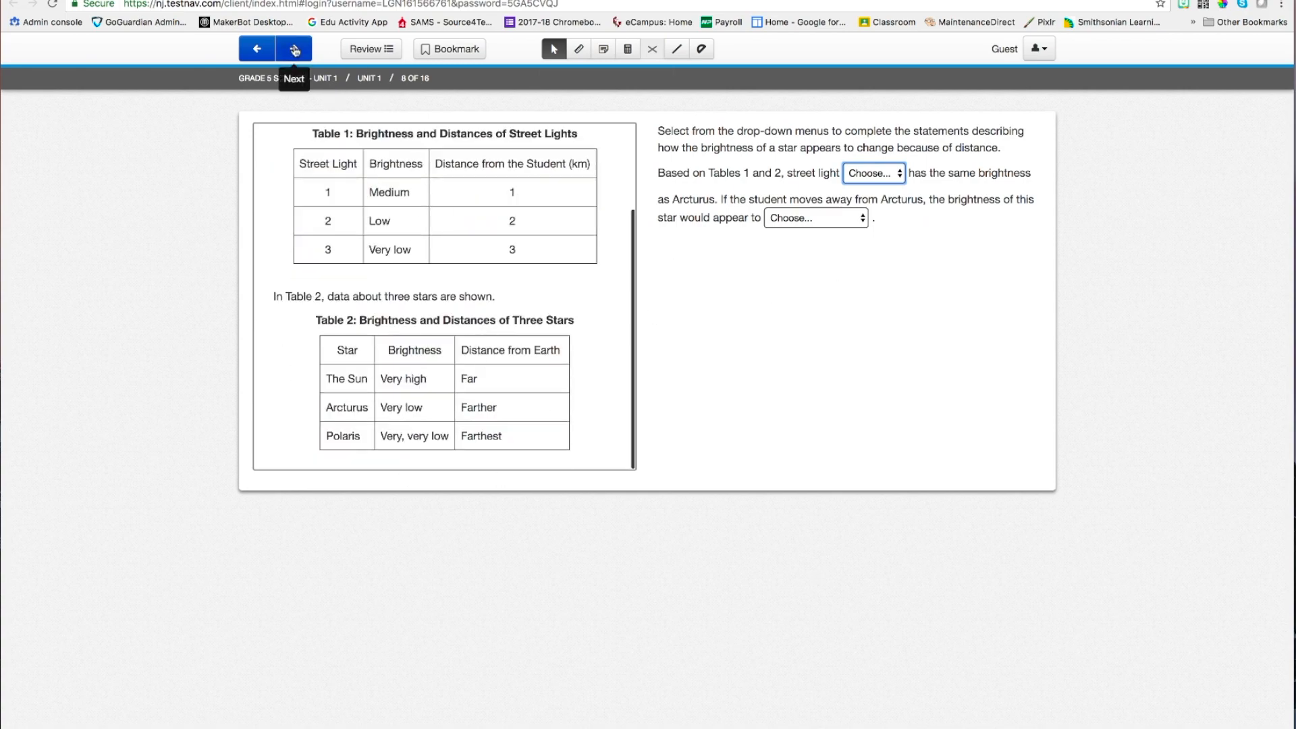
# Step: Advance through questions 9, 10 and 11 to question 12 on white-tailed deer
pyautogui.click(294, 48)
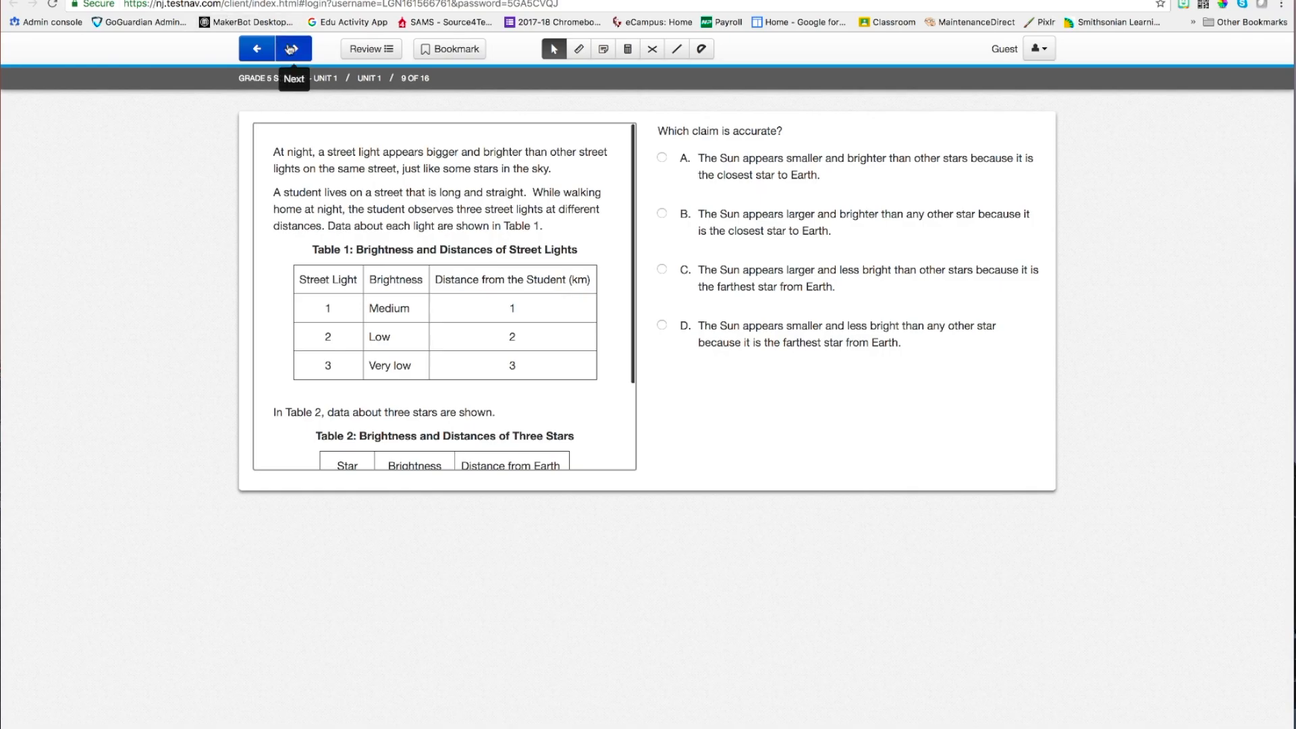
pyautogui.click(293, 49)
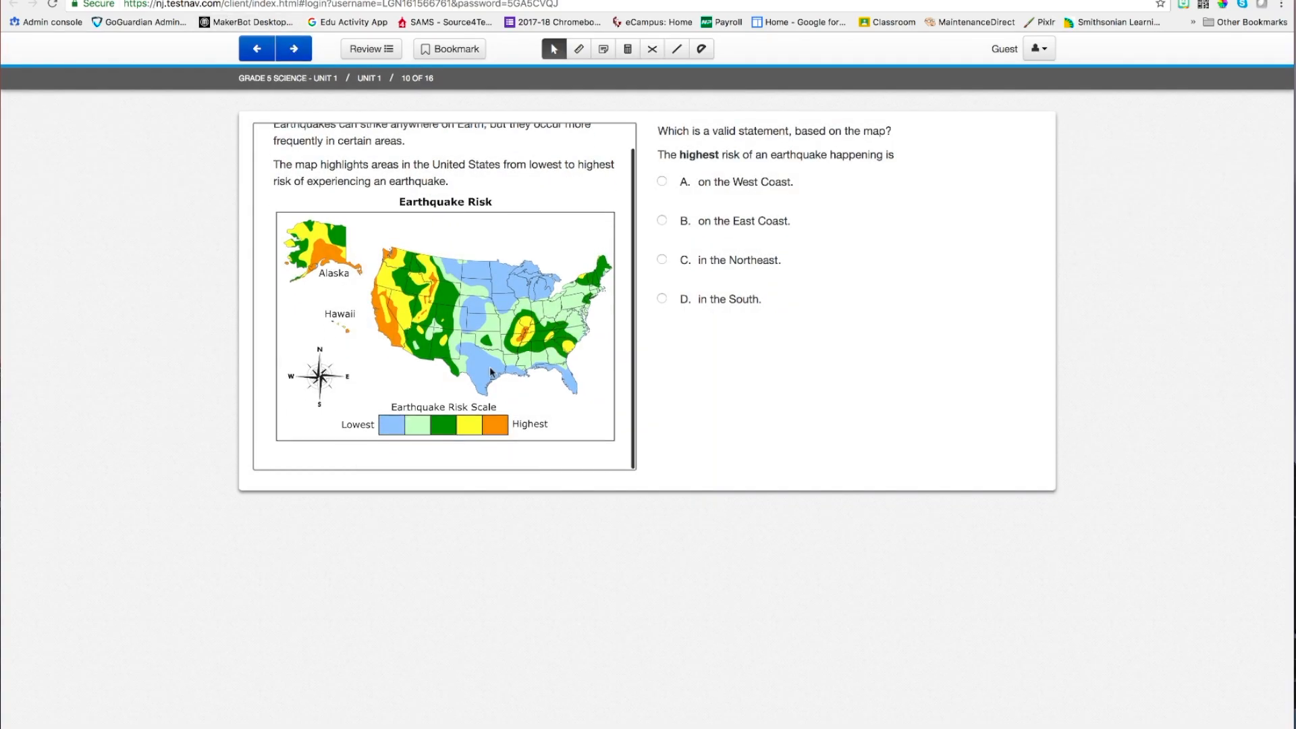
pyautogui.scroll(3)
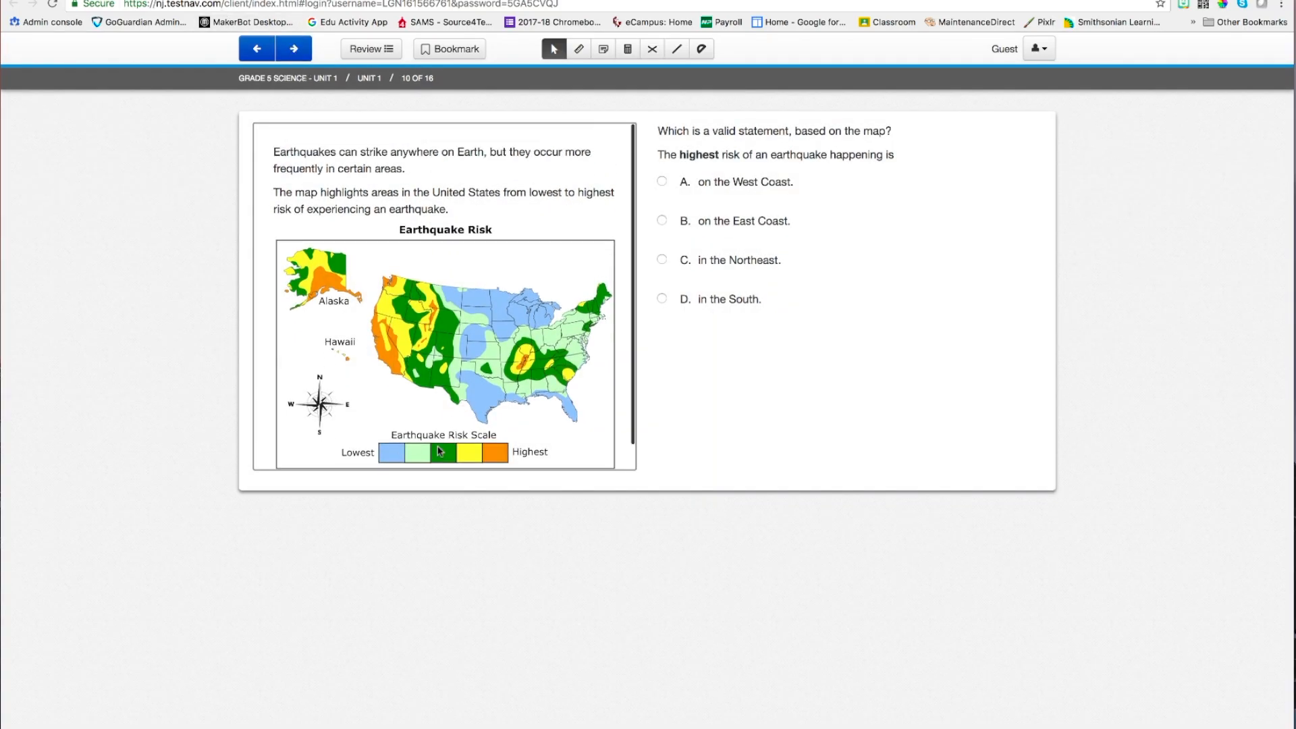
pyautogui.moveTo(577, 461)
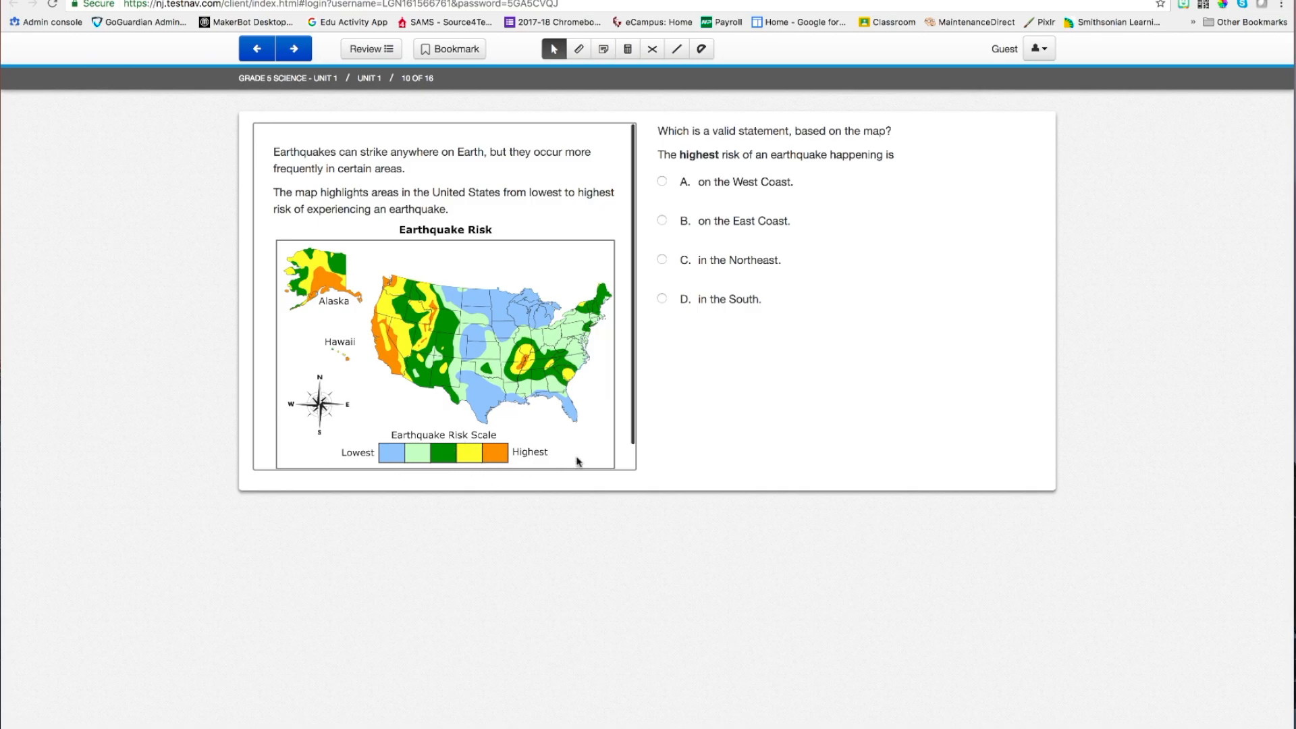
pyautogui.moveTo(386, 69)
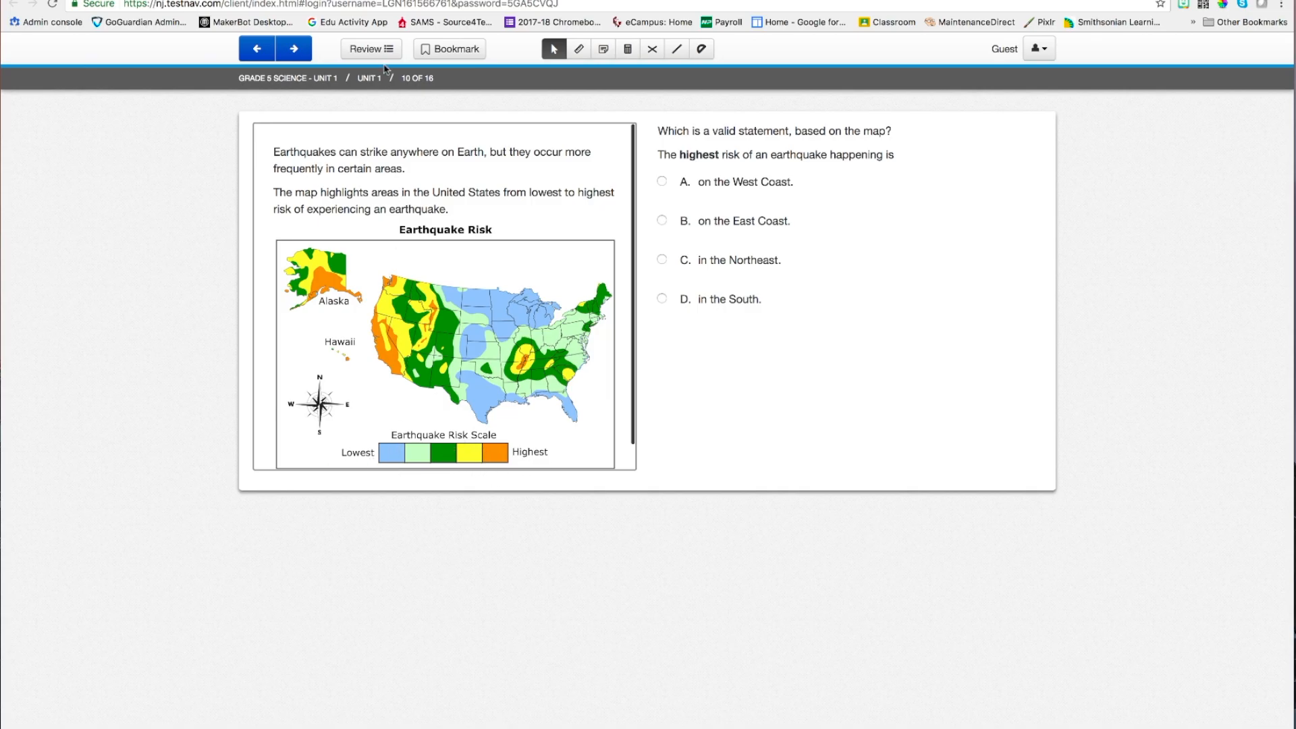
pyautogui.click(294, 48)
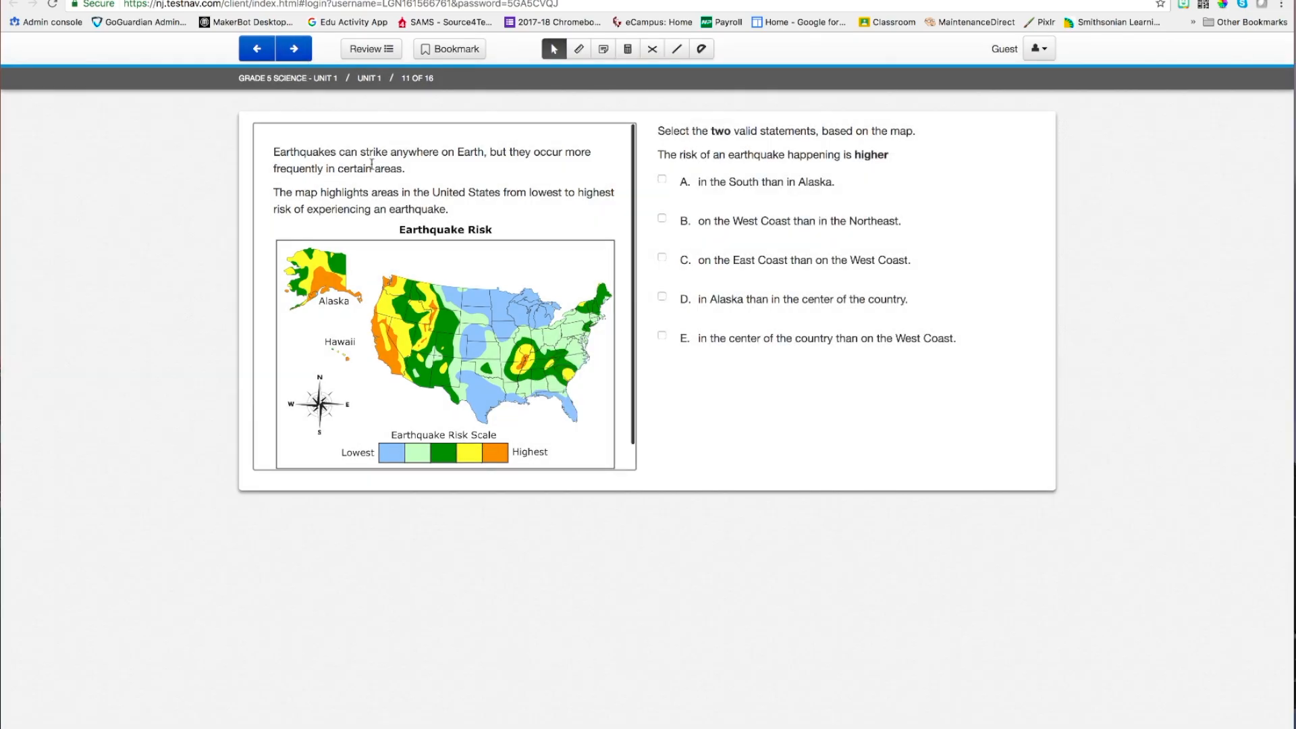
pyautogui.click(294, 47)
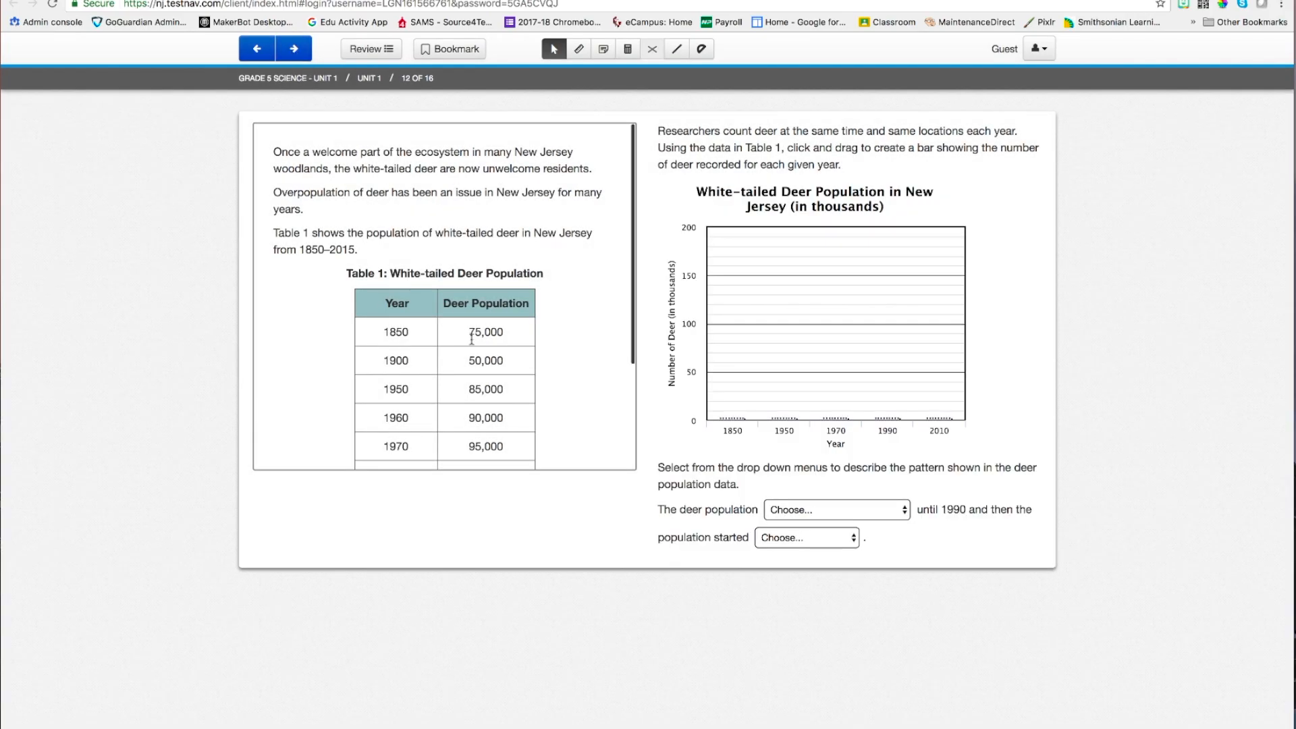
pyautogui.moveTo(579, 266)
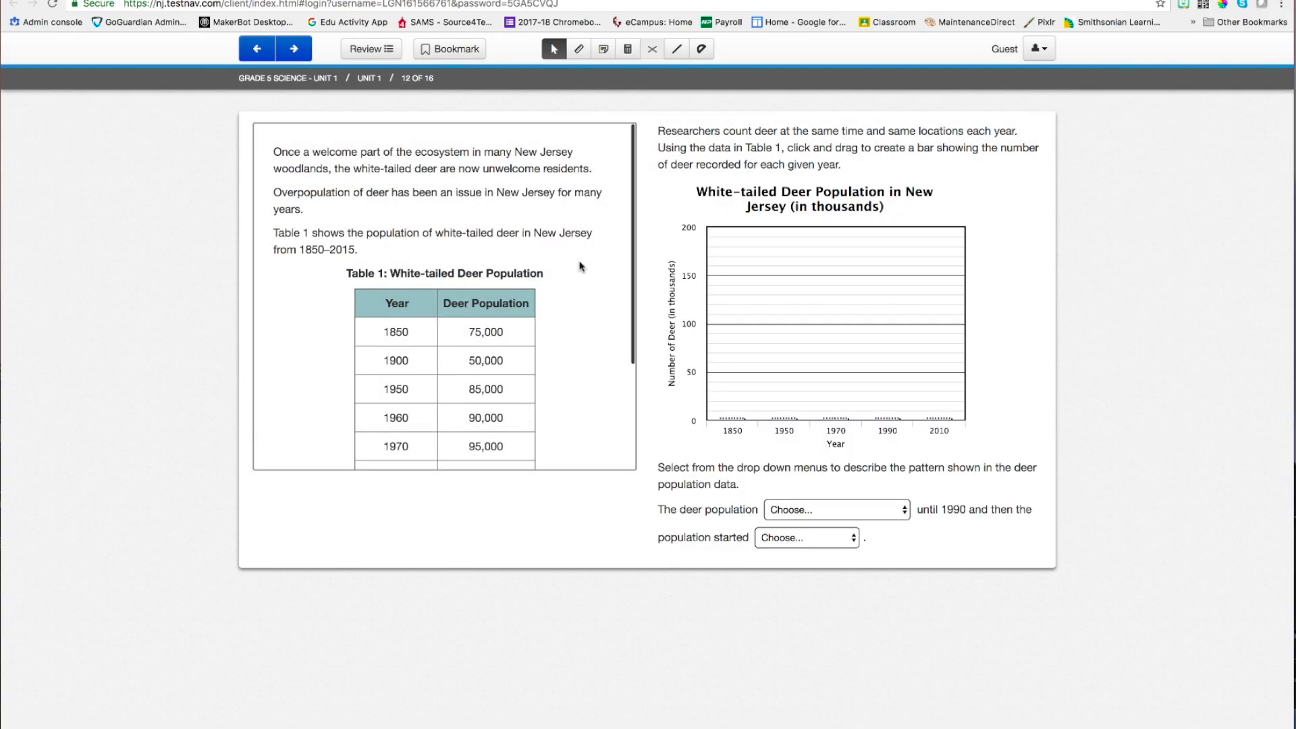
pyautogui.moveTo(566, 269)
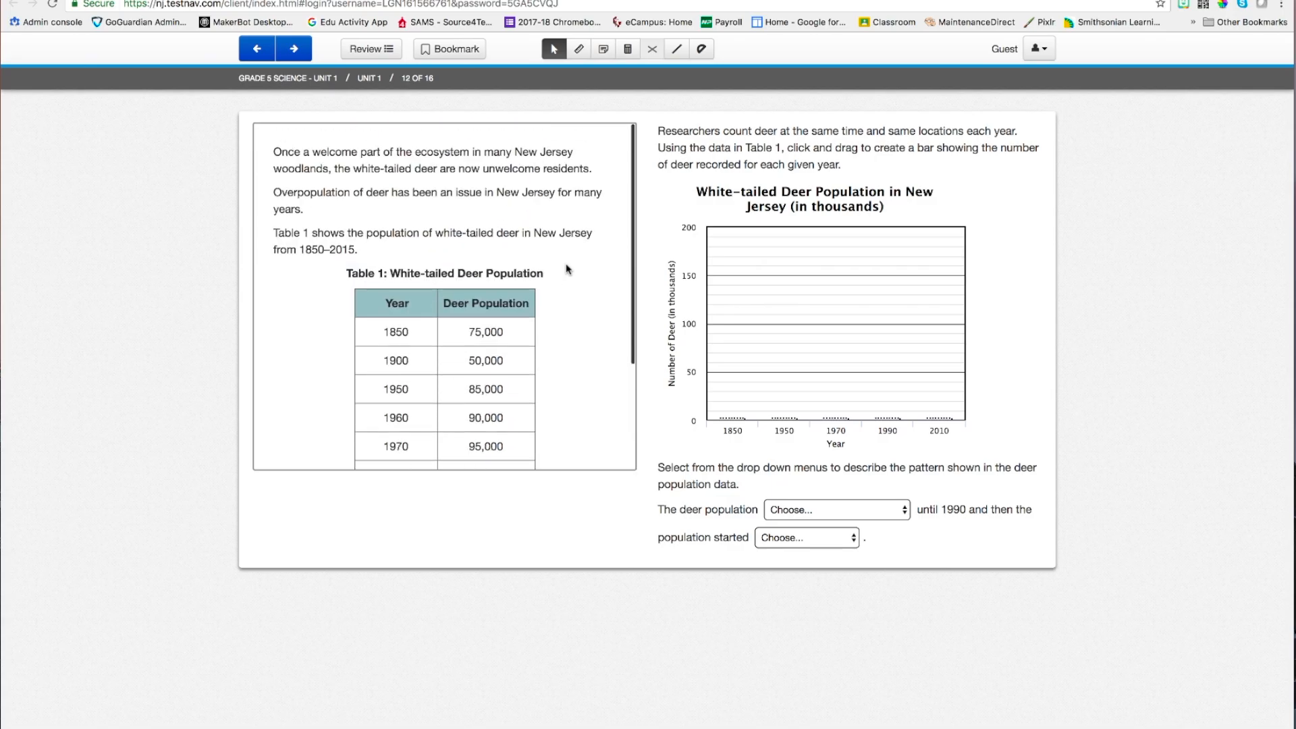
pyautogui.moveTo(631, 170)
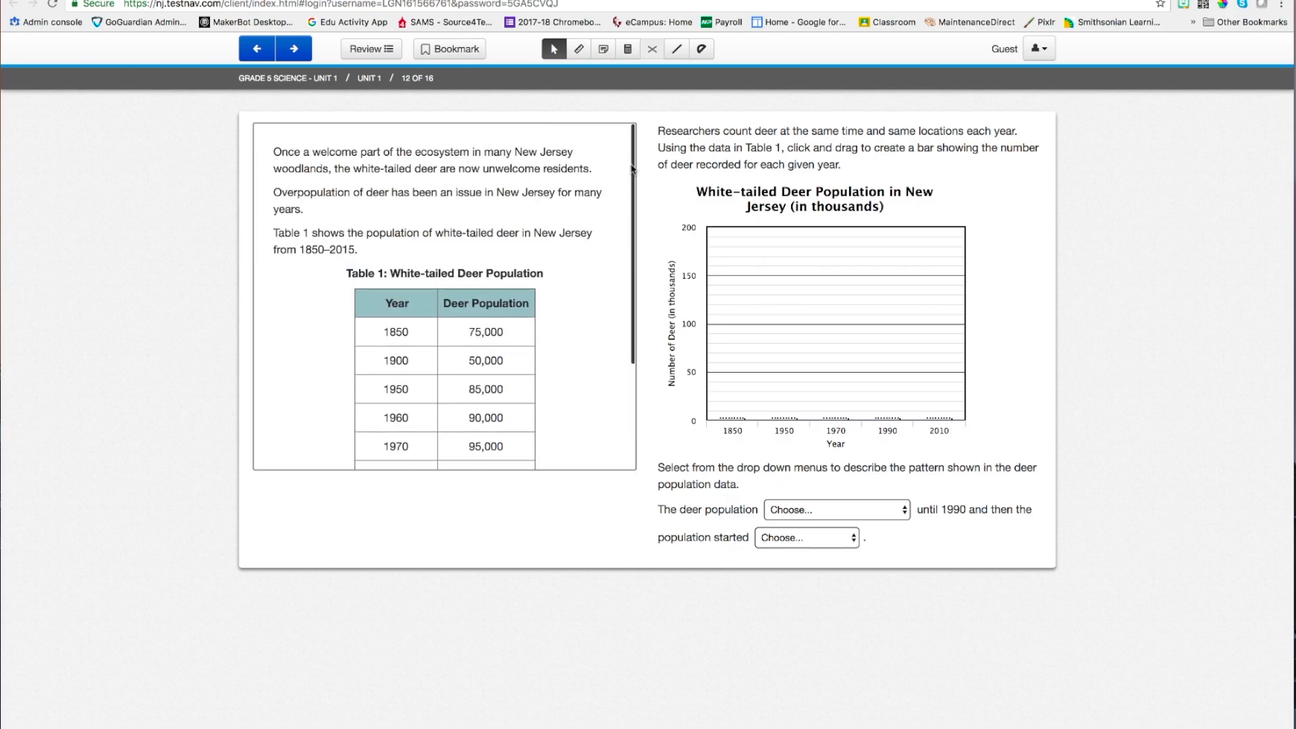
pyautogui.scroll(-3)
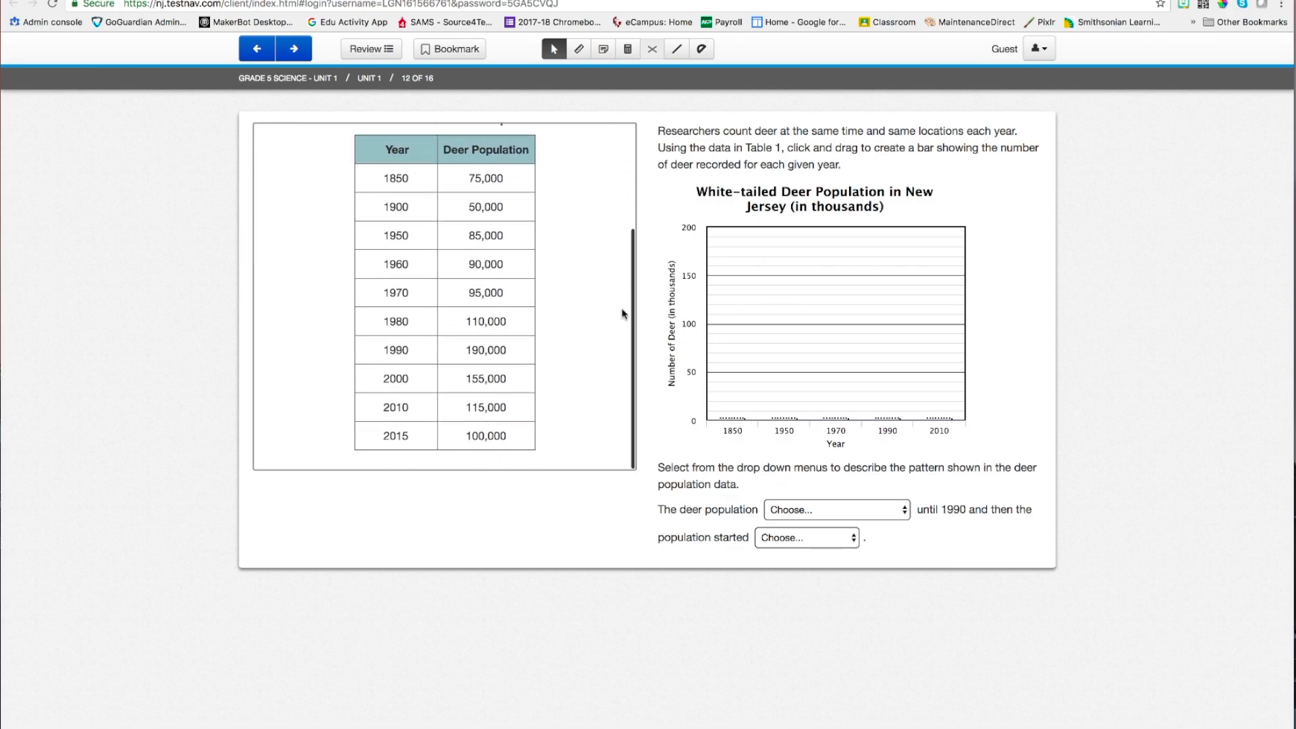
pyautogui.scroll(3)
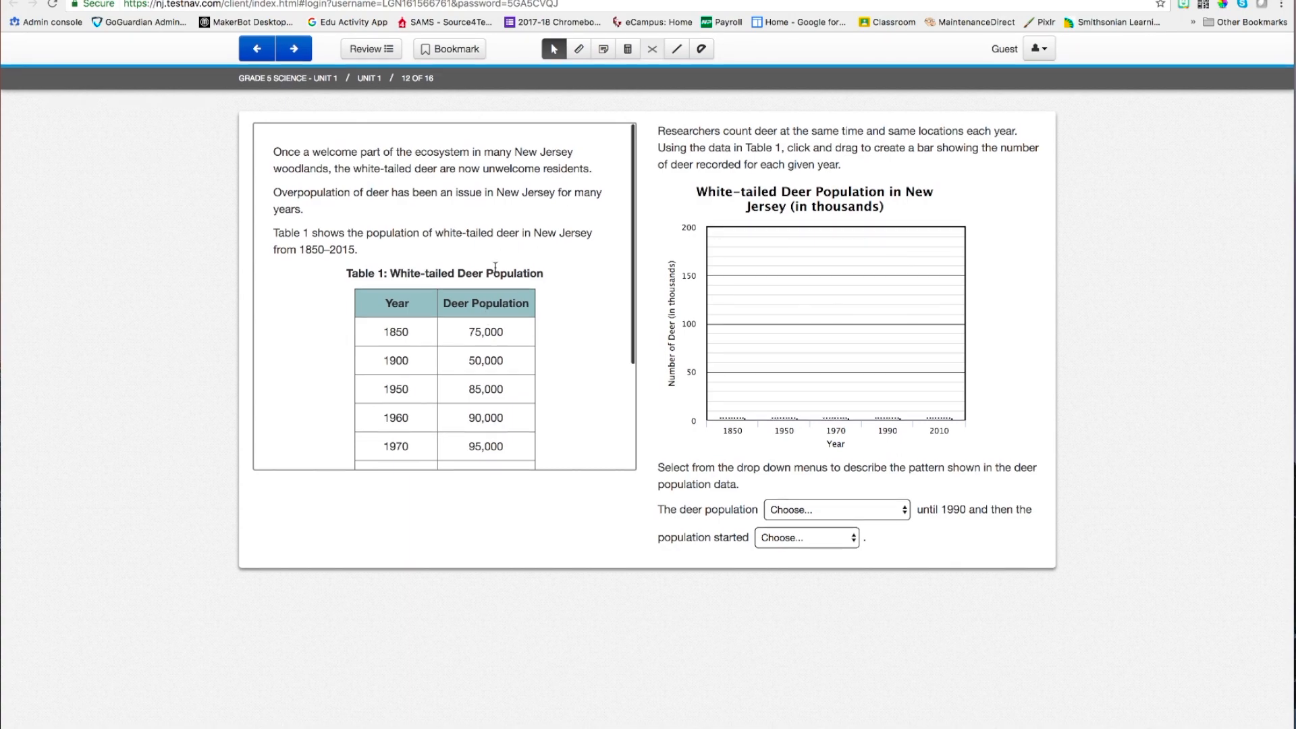
pyautogui.scroll(-3)
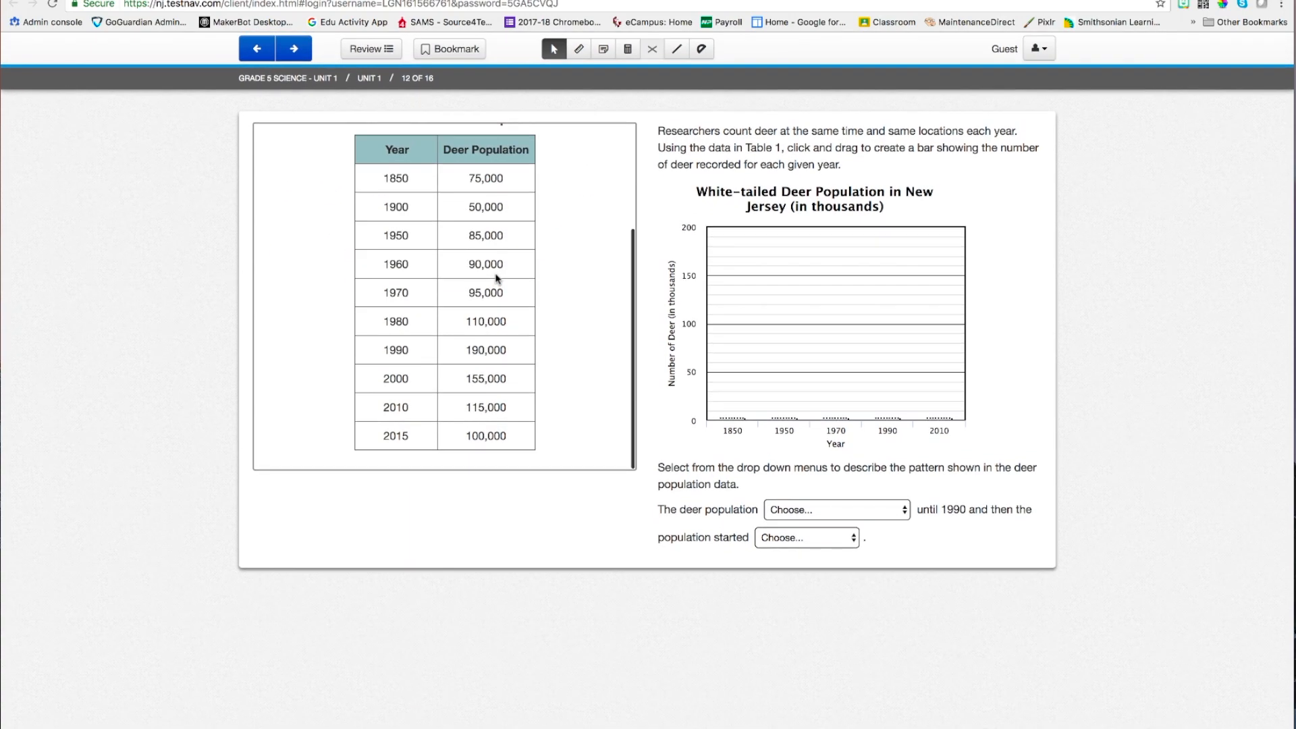
pyautogui.scroll(3)
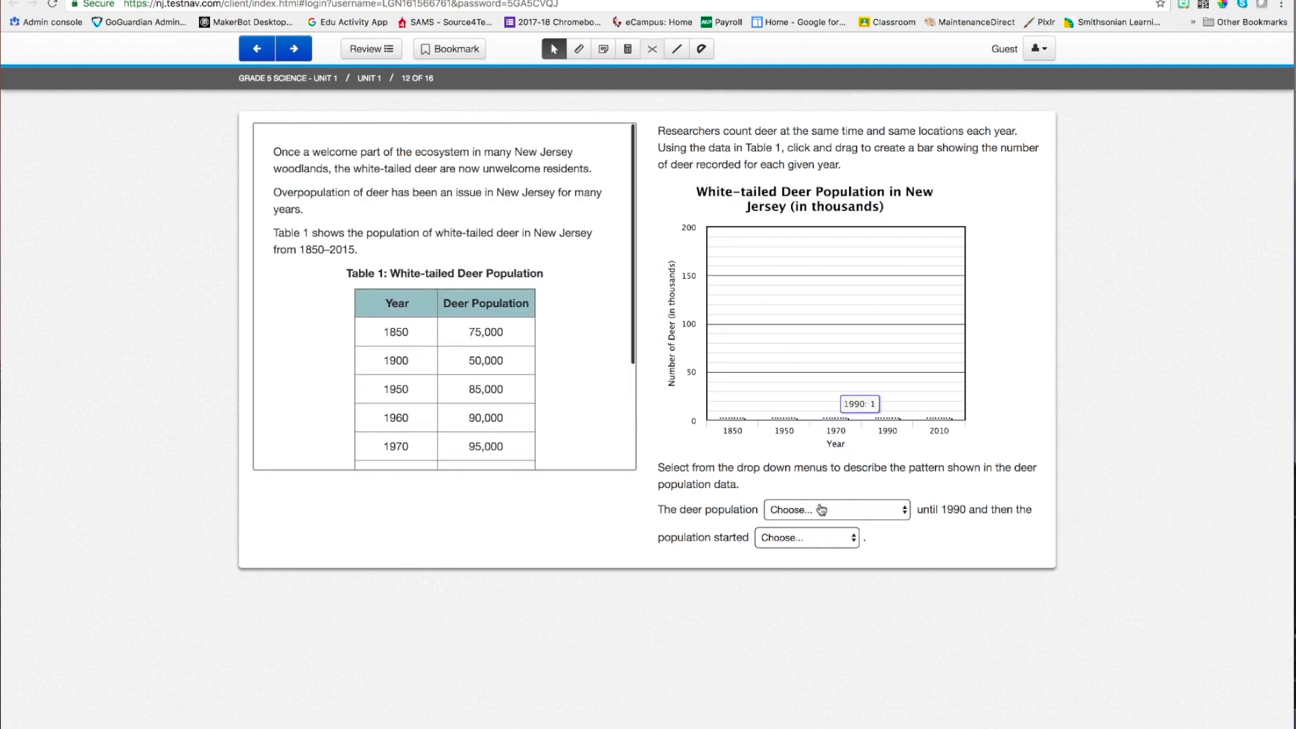
# Step: Fill question 12's blanks with 'decreased' and 'increasing'
pyautogui.click(834, 509)
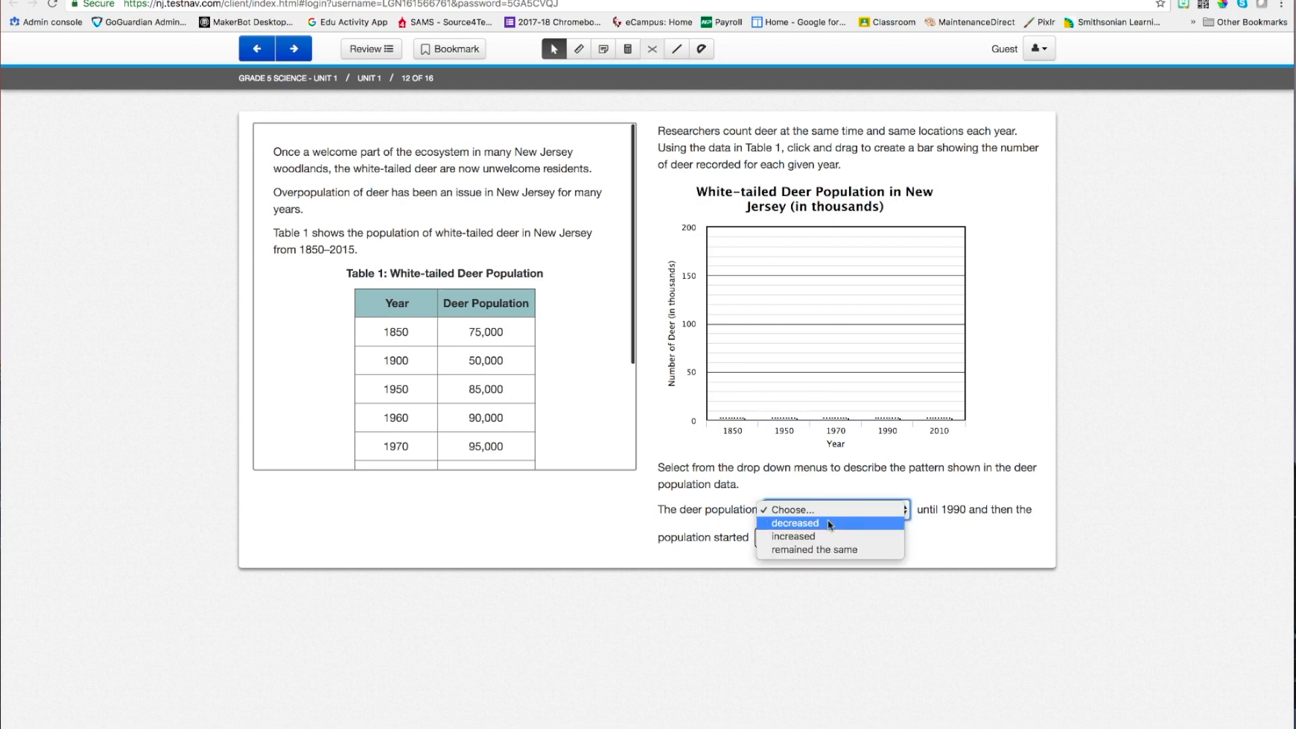
pyautogui.click(794, 523)
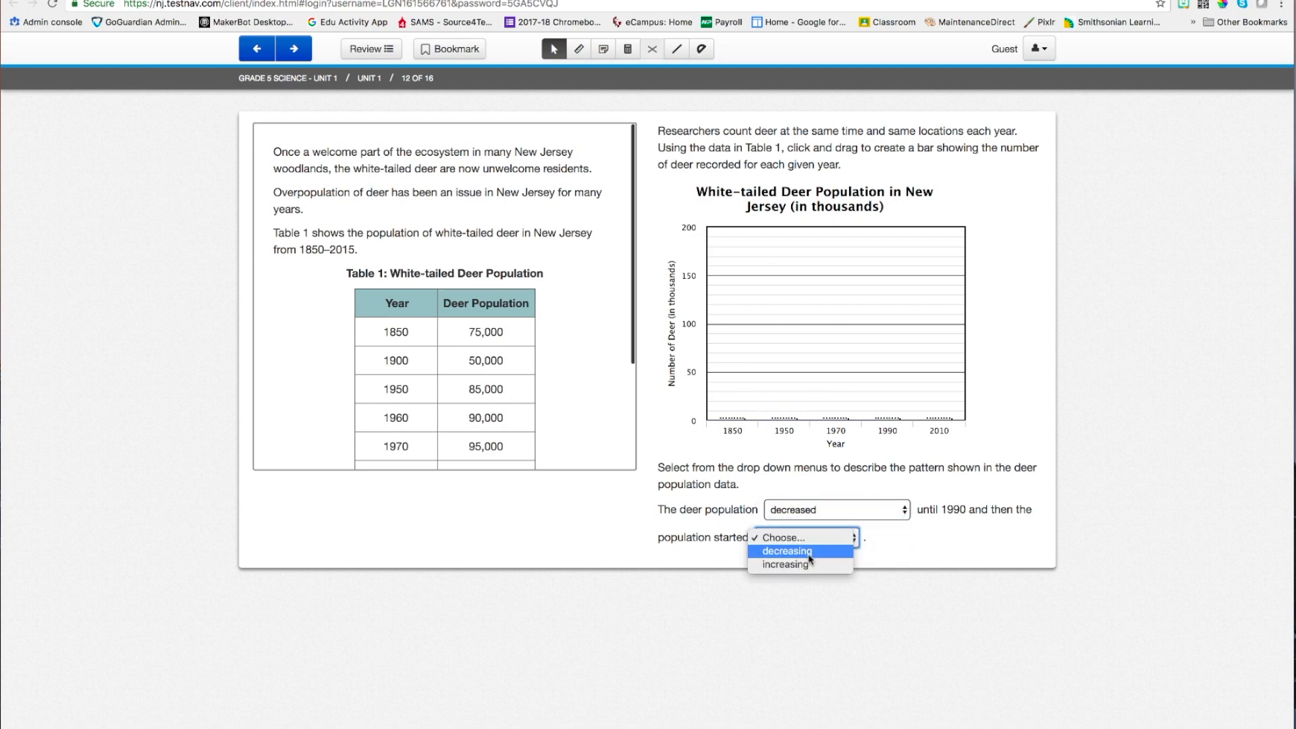
pyautogui.click(783, 564)
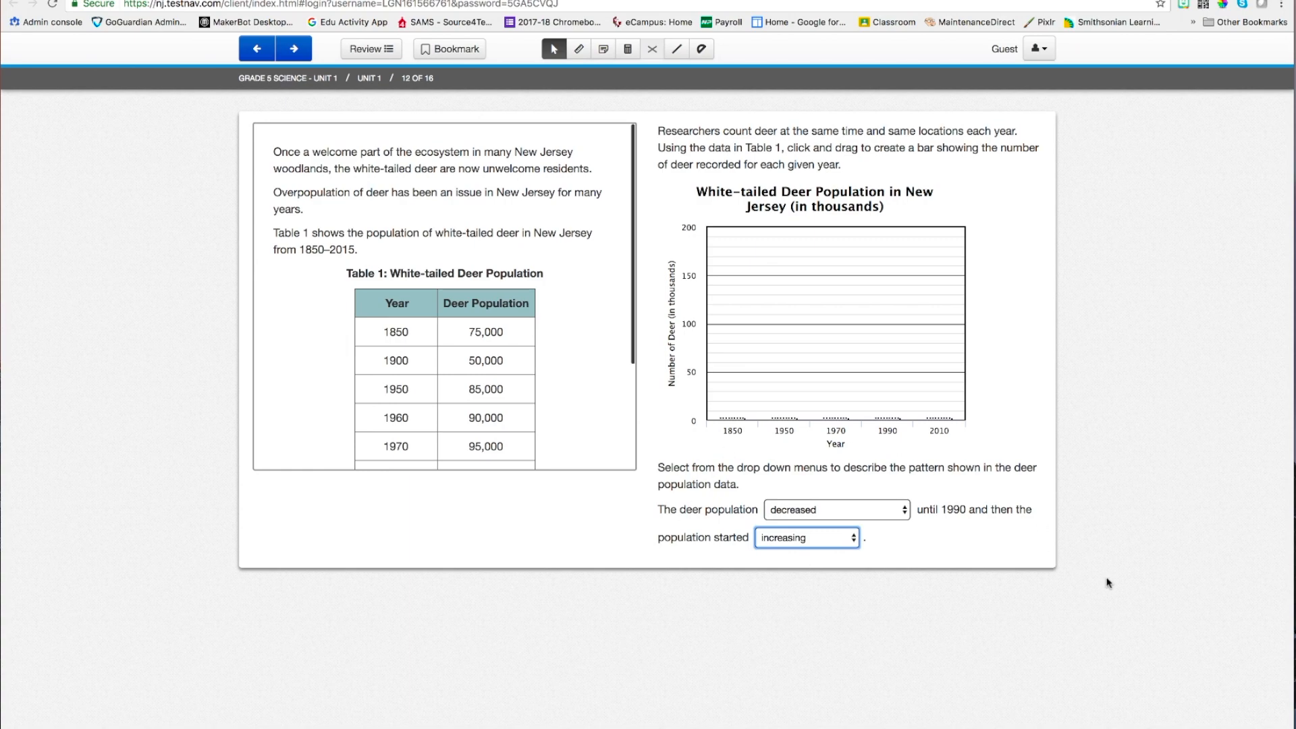
pyautogui.moveTo(552, 50)
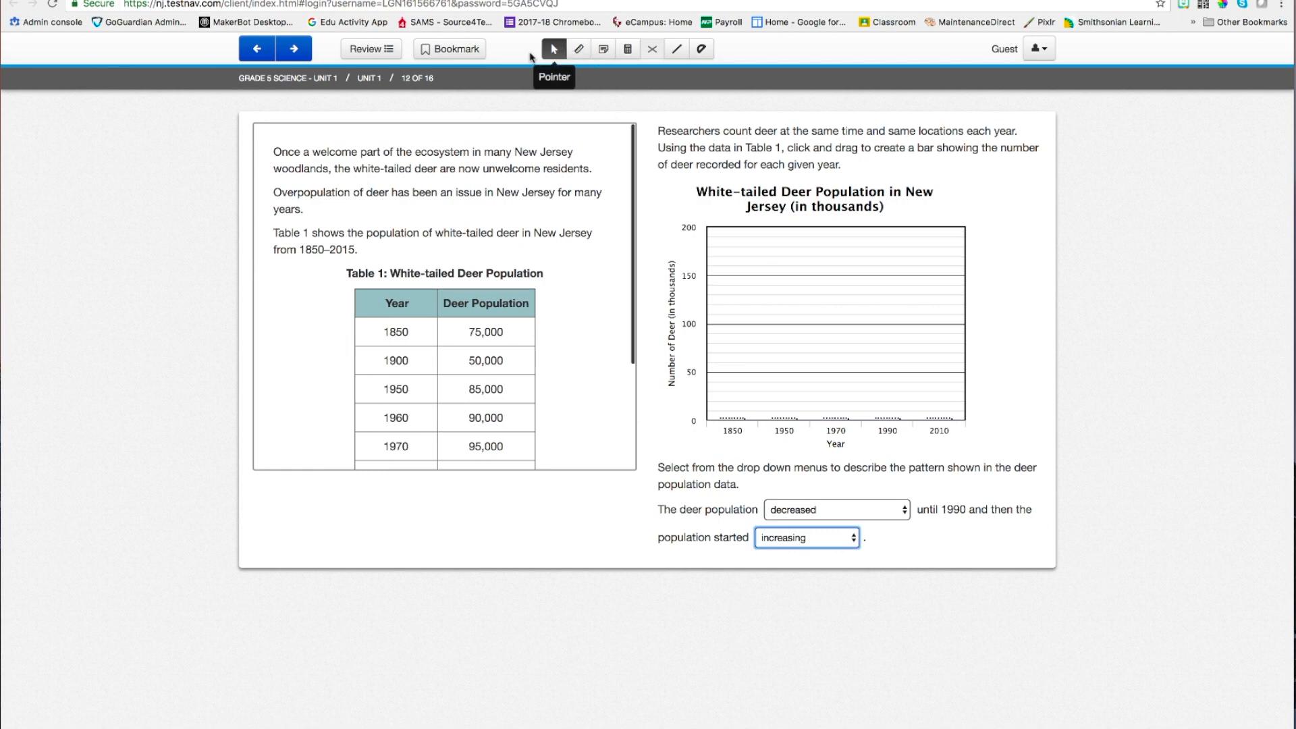
pyautogui.moveTo(438, 99)
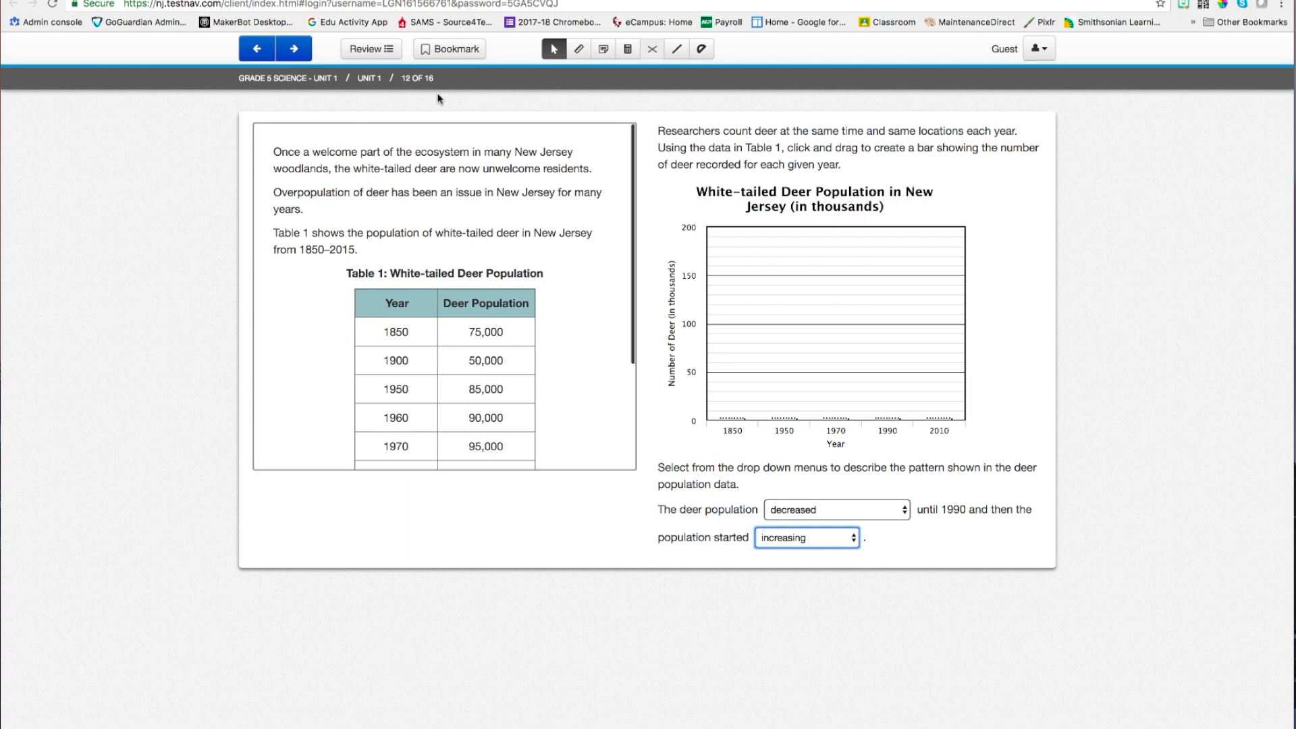
pyautogui.moveTo(639, 77)
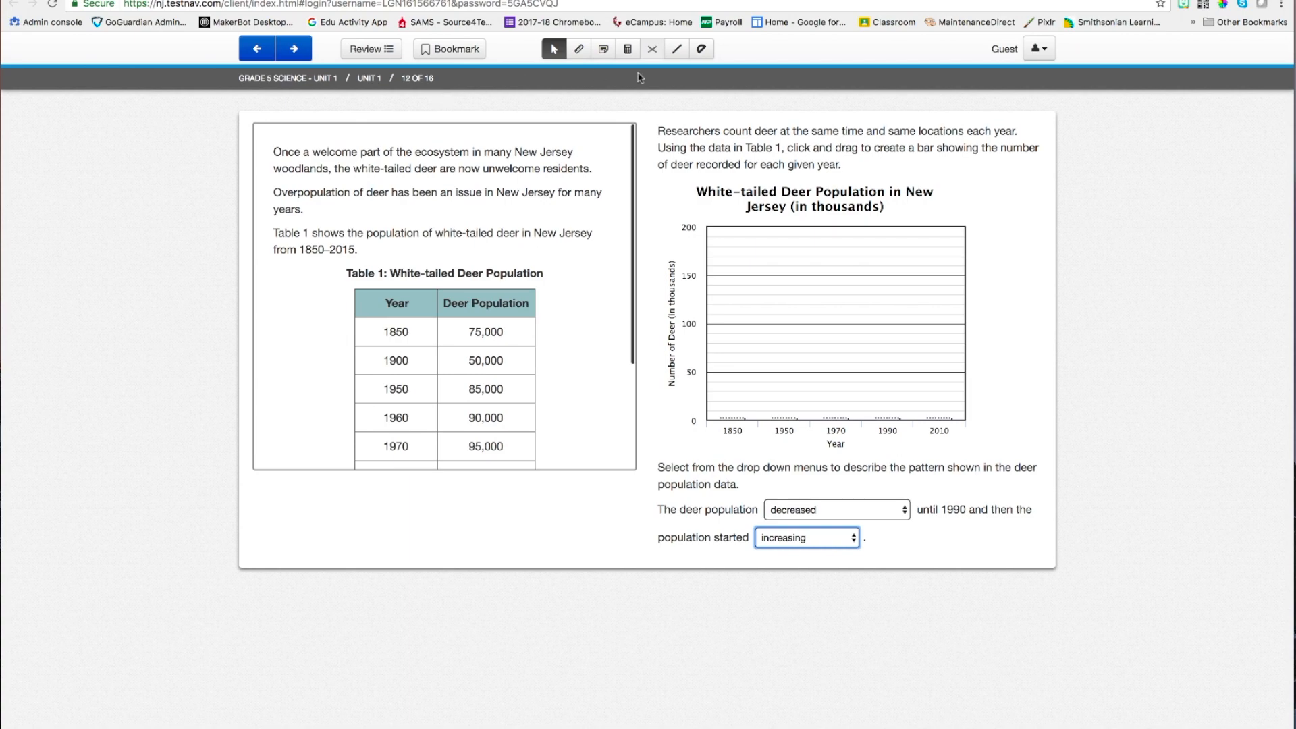
pyautogui.moveTo(244, 137)
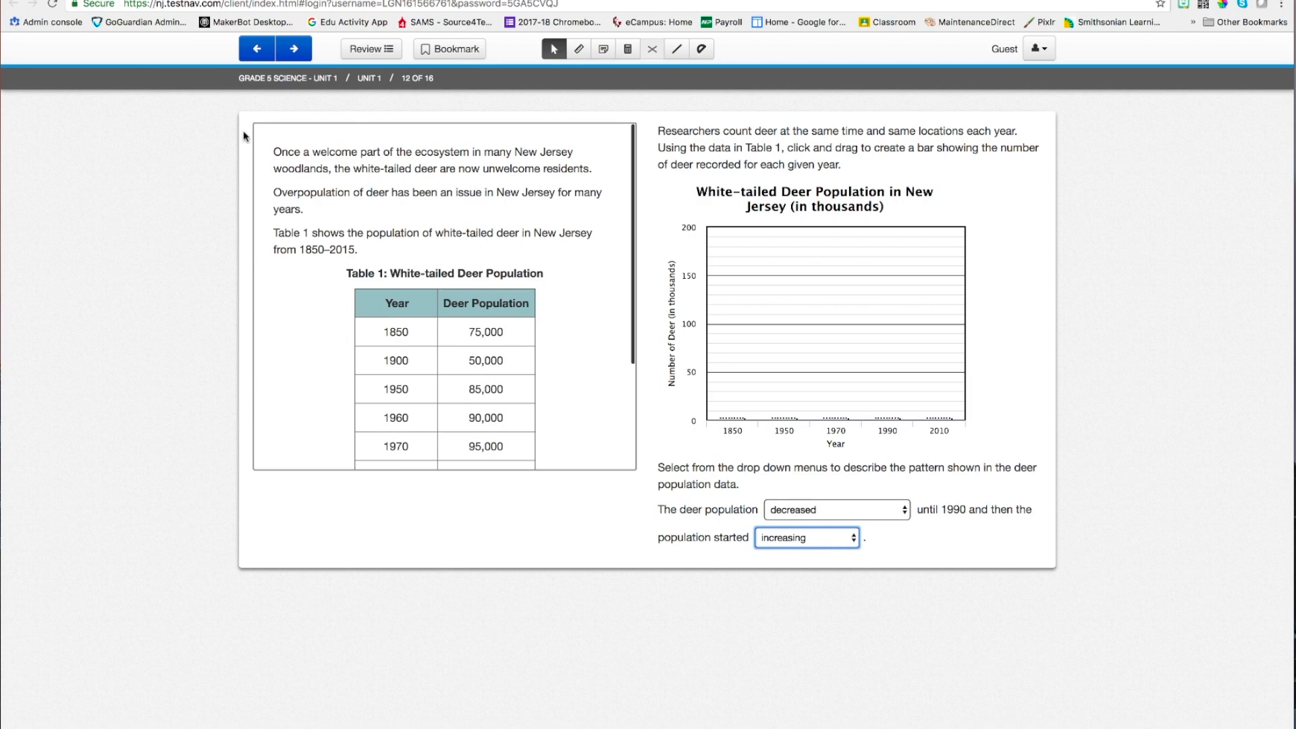